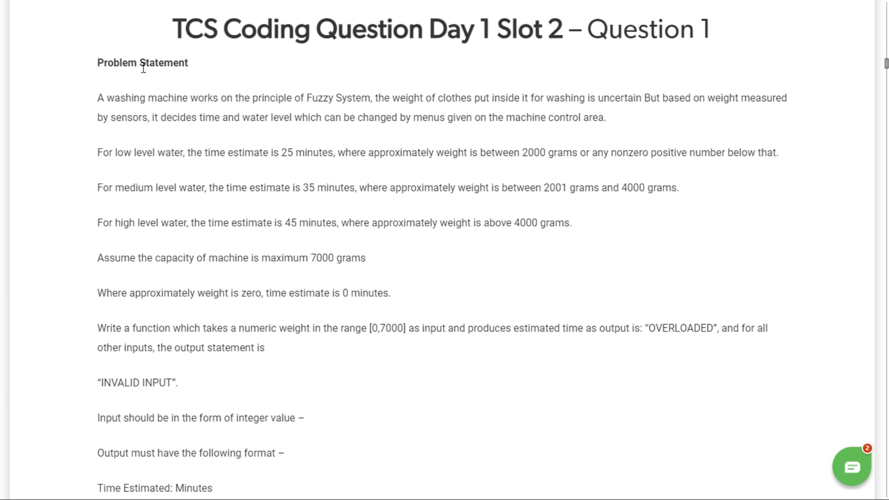
pyautogui.moveTo(123, 93)
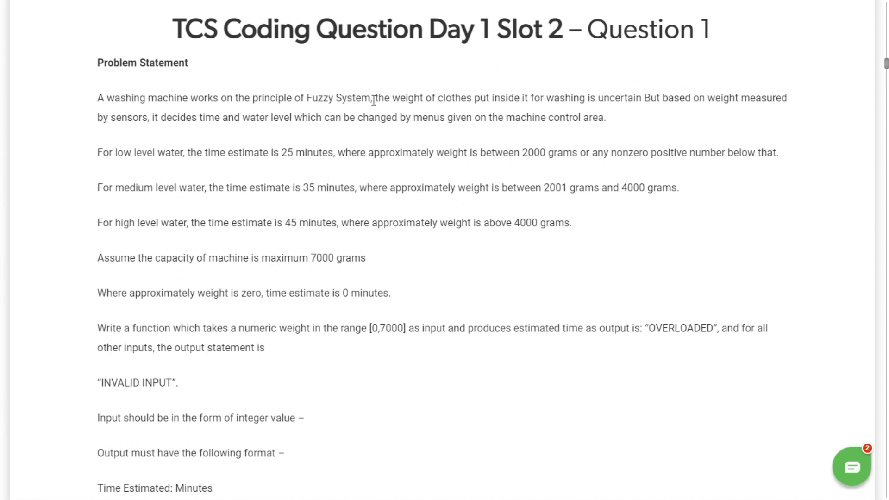
pyautogui.moveTo(491, 111)
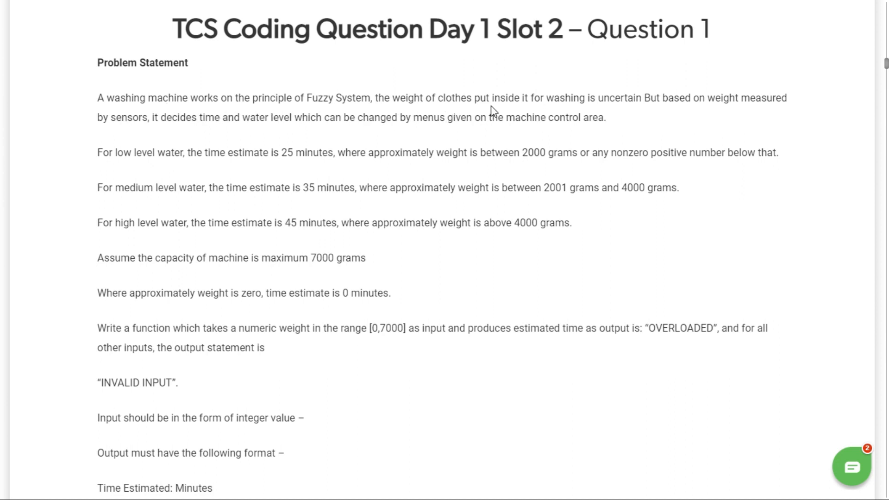
pyautogui.moveTo(601, 109)
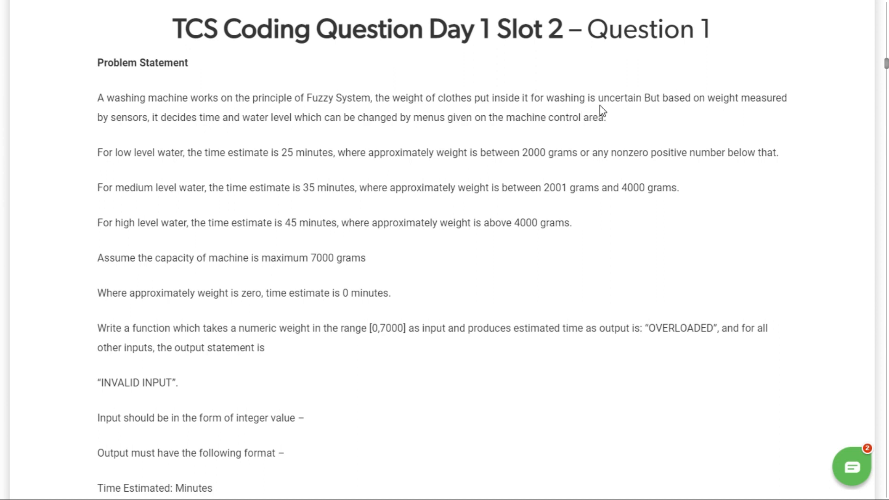
pyautogui.moveTo(119, 129)
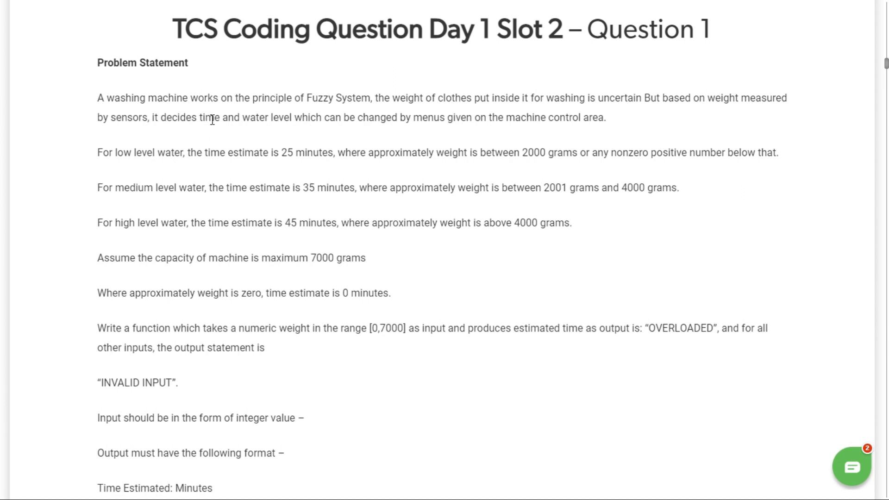
pyautogui.moveTo(360, 120)
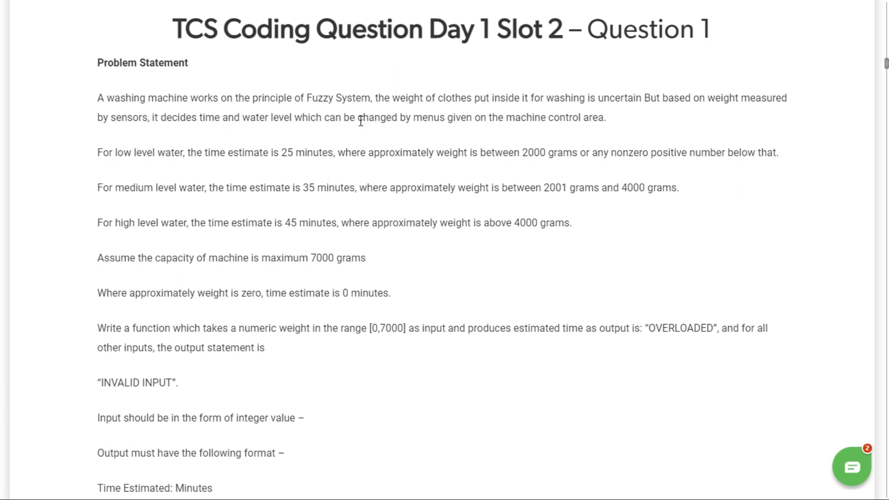
pyautogui.moveTo(549, 127)
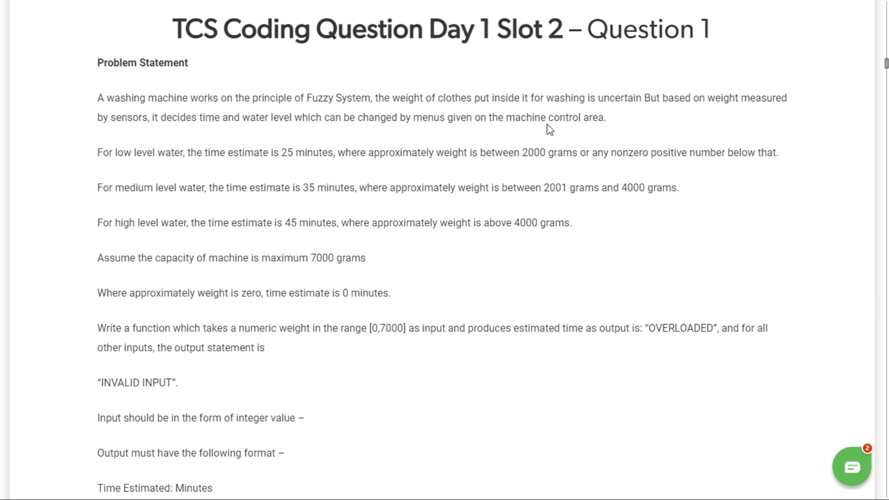
pyautogui.moveTo(119, 164)
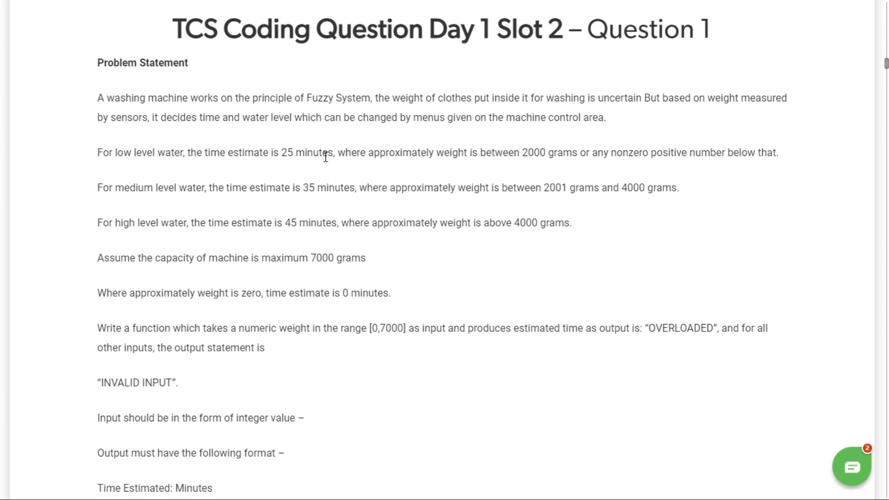
pyautogui.moveTo(462, 158)
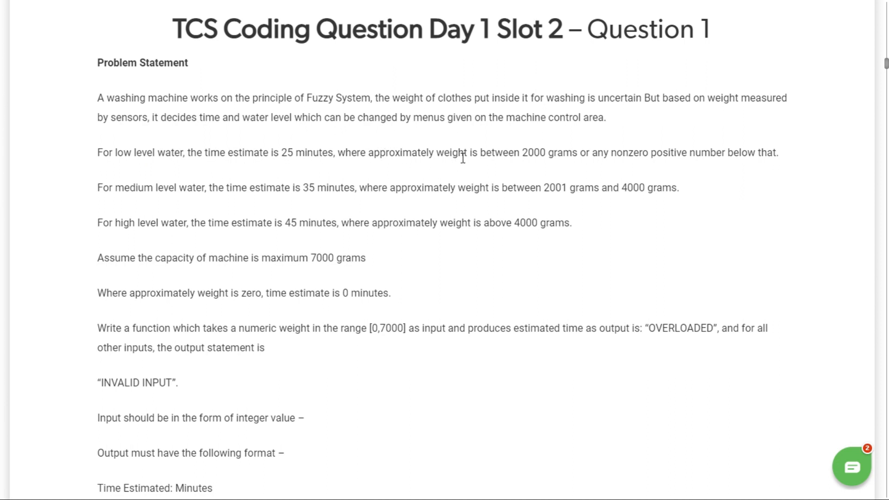
pyautogui.moveTo(568, 157)
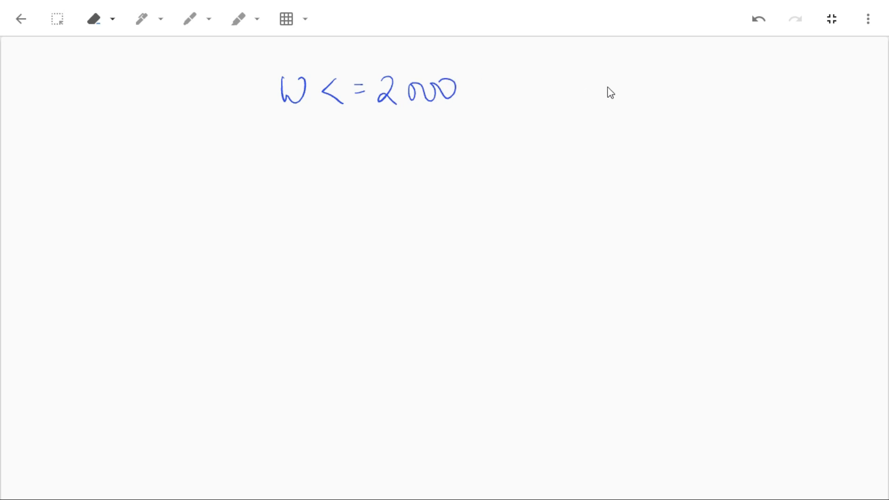
# Handwrite w<=2000 → 25 min, 2001≤w<4000 → 35 min, and begin the 4000<w case
pyautogui.moveTo(603, 99); pyautogui.dragTo(697, 99)
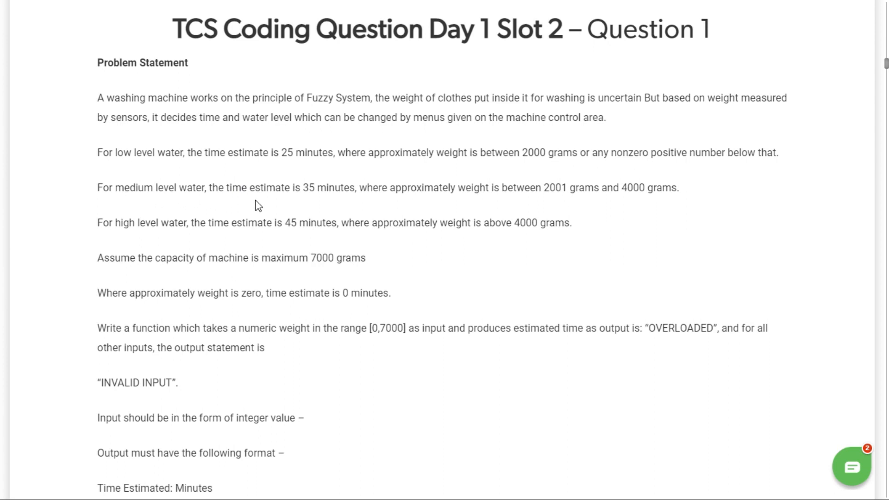
pyautogui.moveTo(326, 205)
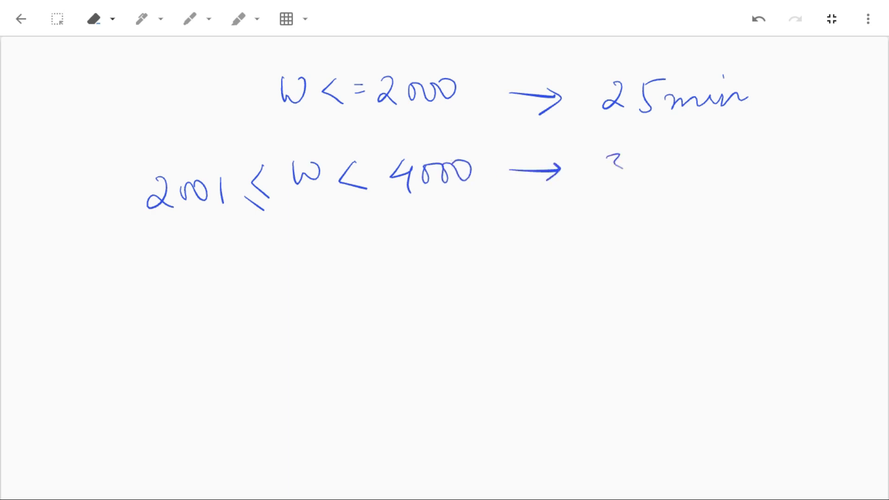
pyautogui.moveTo(612, 170); pyautogui.dragTo(721, 165)
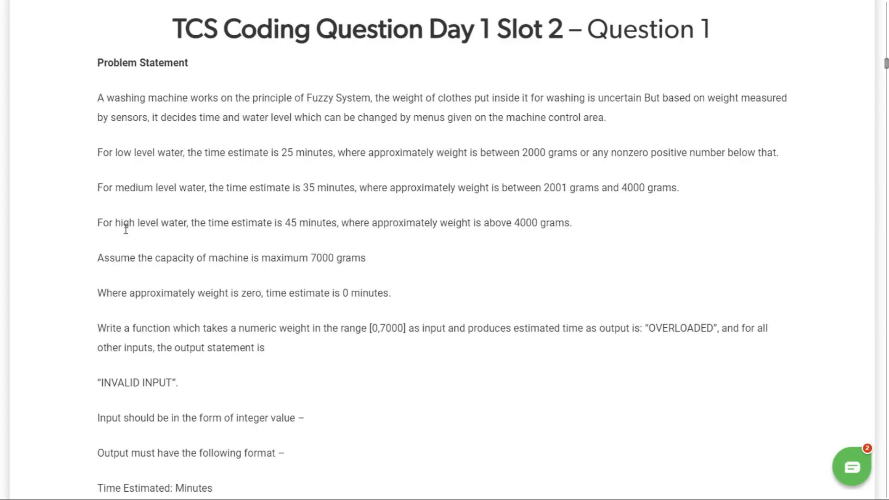
pyautogui.moveTo(328, 234)
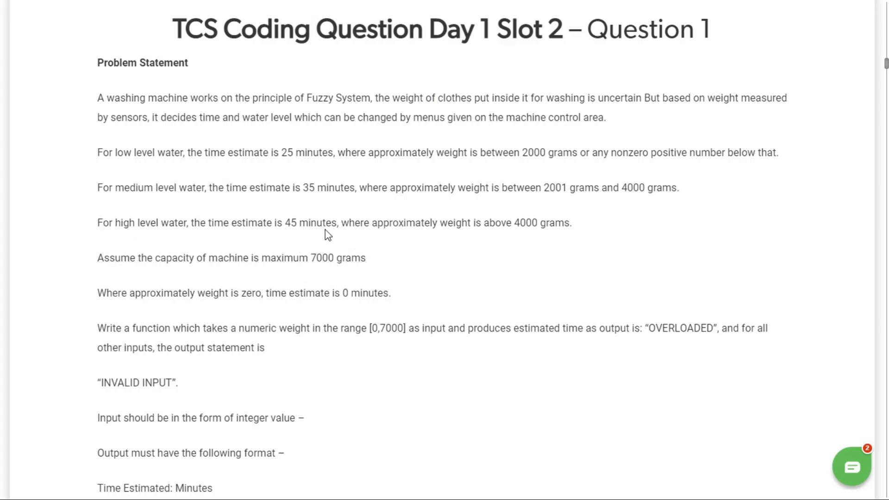
pyautogui.moveTo(436, 222)
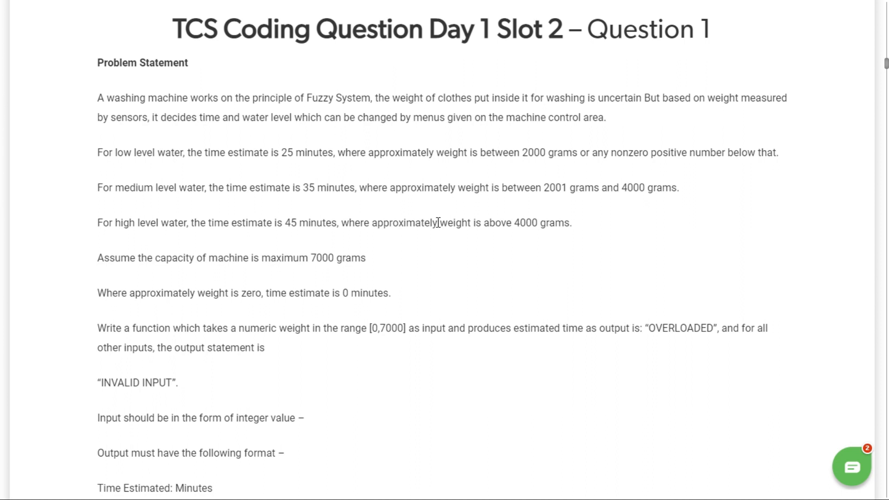
pyautogui.moveTo(552, 225)
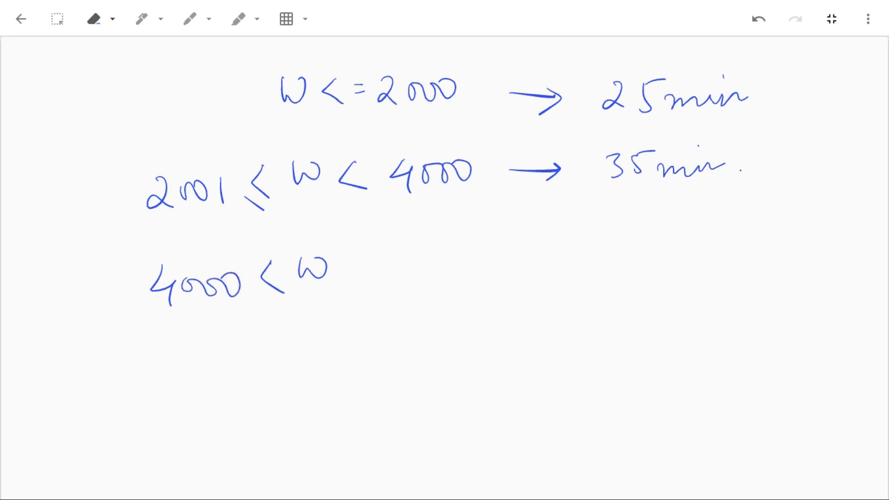
pyautogui.moveTo(521, 267); pyautogui.dragTo(726, 261)
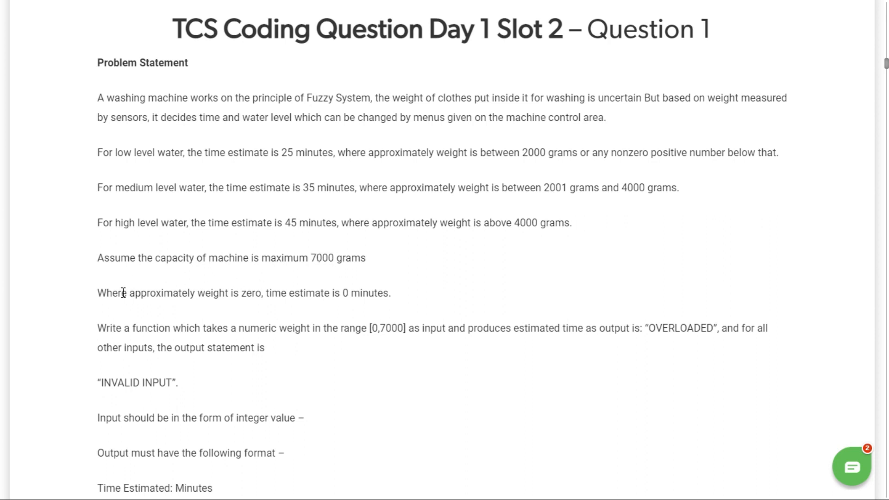
pyautogui.moveTo(221, 307)
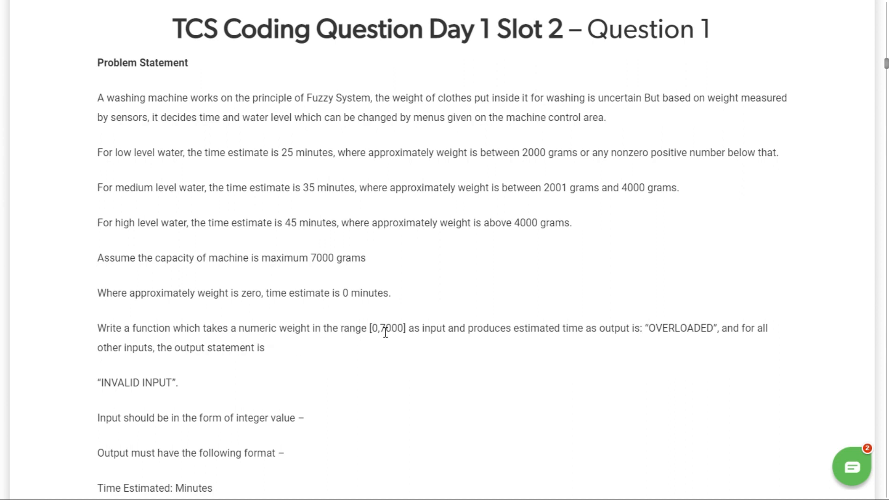
pyautogui.moveTo(535, 329)
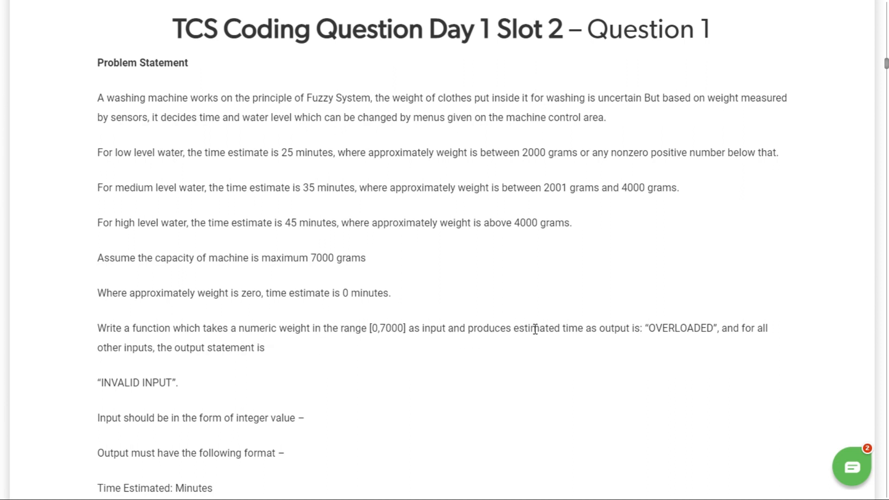
pyautogui.moveTo(649, 340)
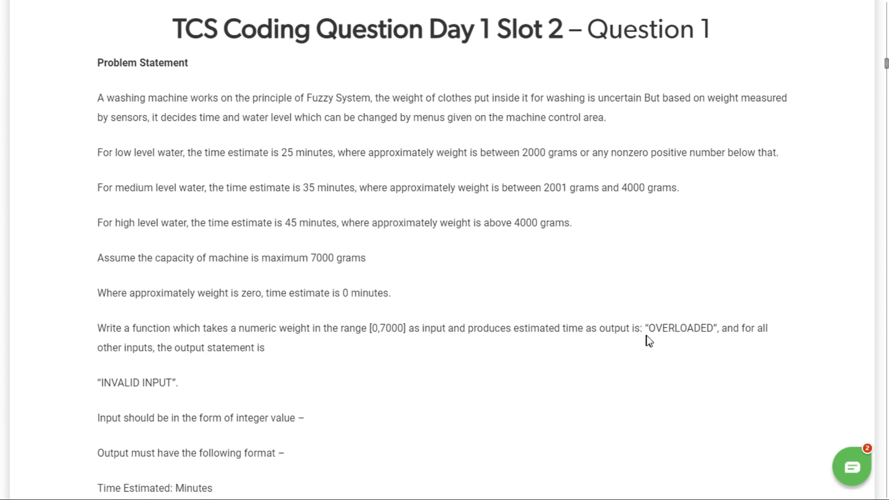
pyautogui.moveTo(238, 341)
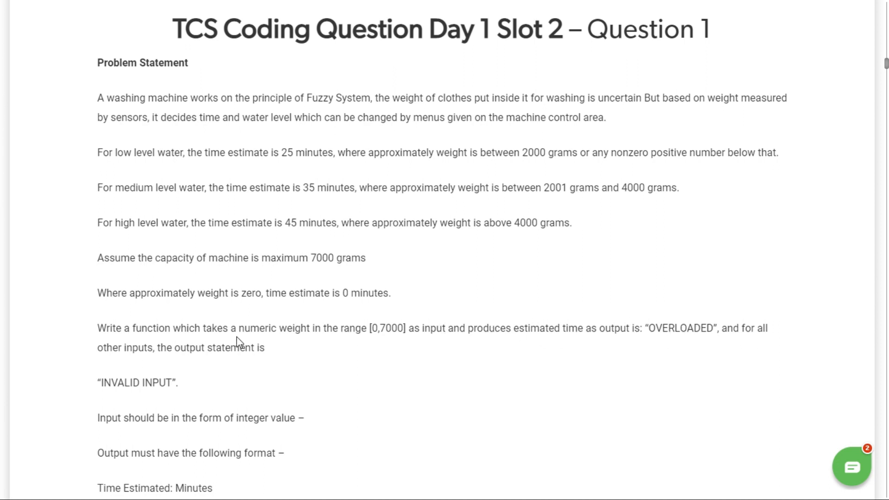
pyautogui.moveTo(275, 355)
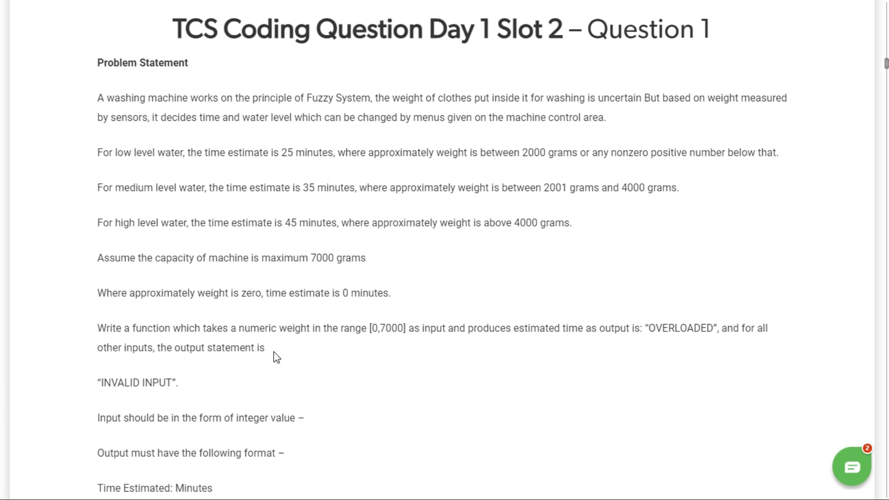
pyautogui.moveTo(168, 405)
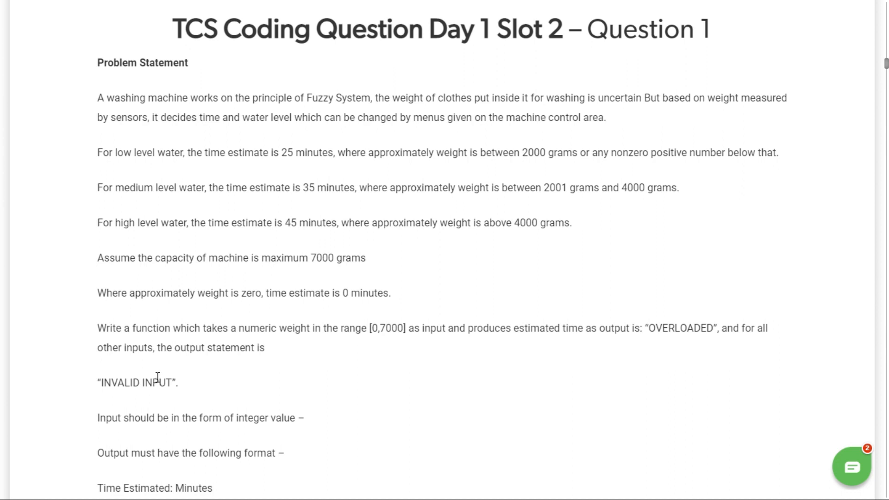
pyautogui.moveTo(155, 407)
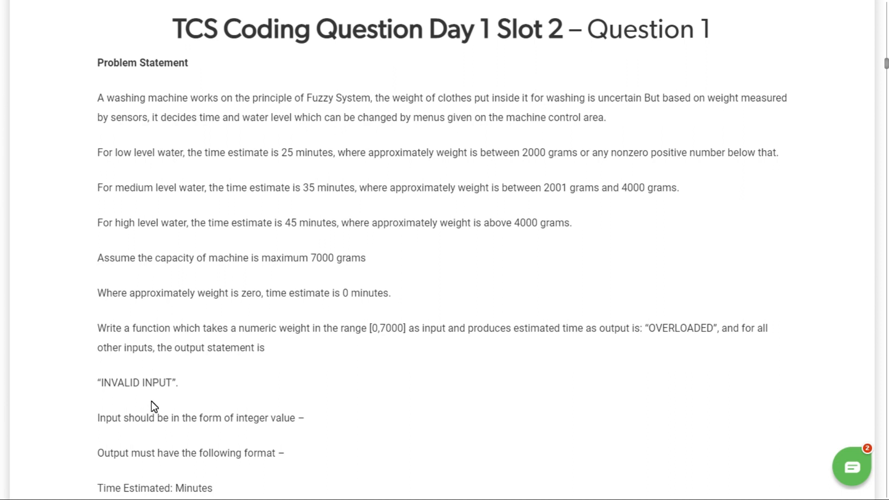
pyautogui.scroll(-3)
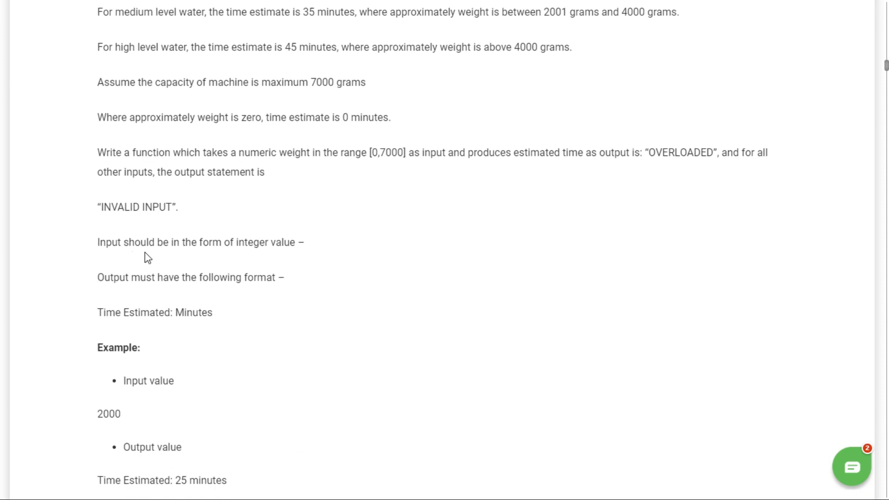
pyautogui.moveTo(127, 294)
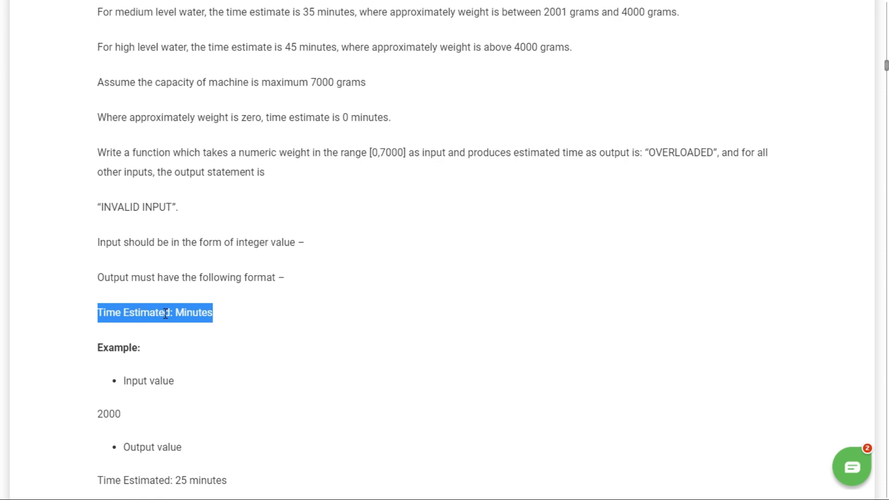
pyautogui.click(235, 373)
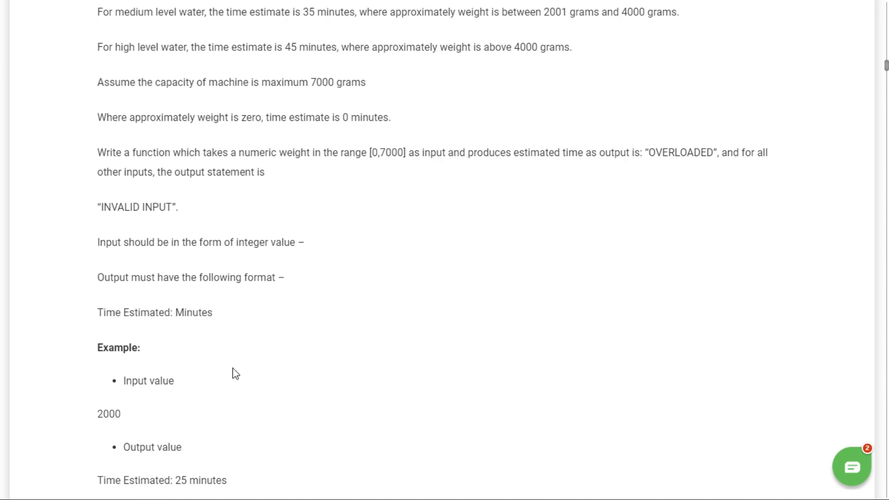
pyautogui.scroll(-3)
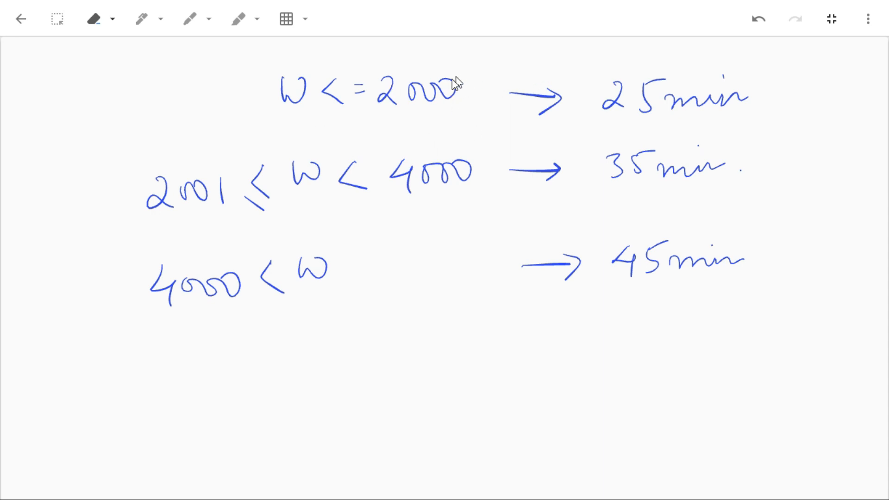
pyautogui.moveTo(311, 80)
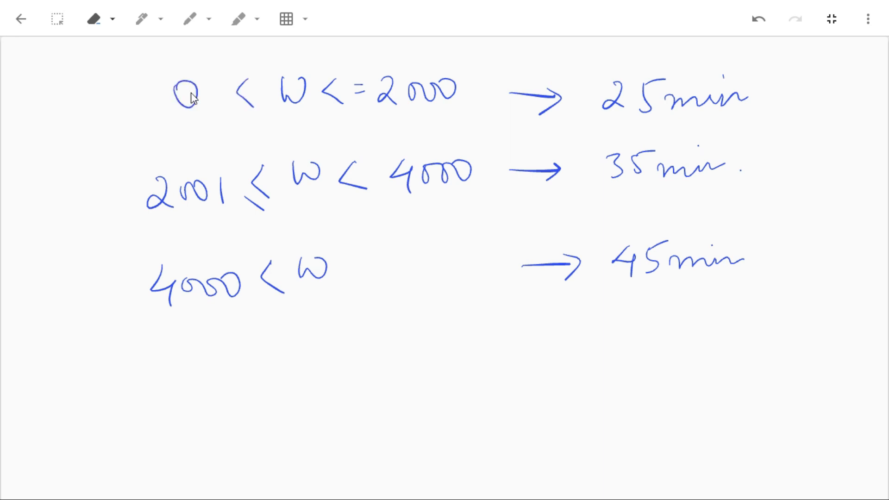
pyautogui.moveTo(769, 92)
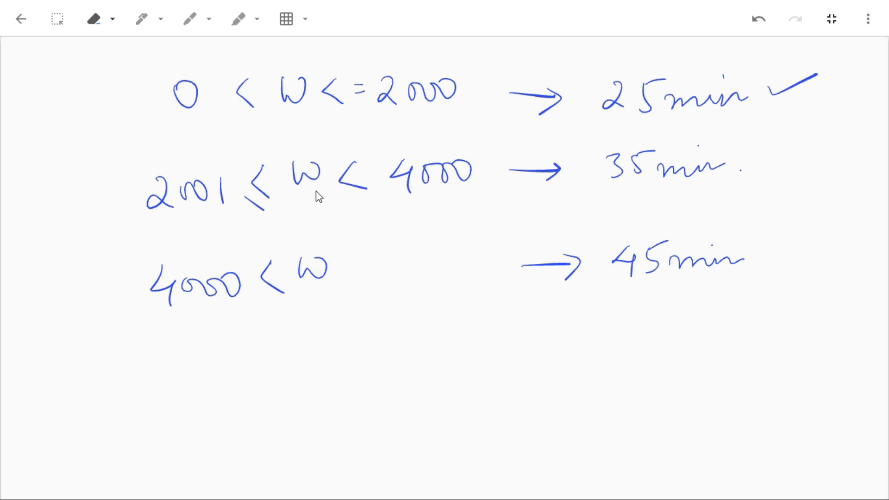
pyautogui.moveTo(387, 199)
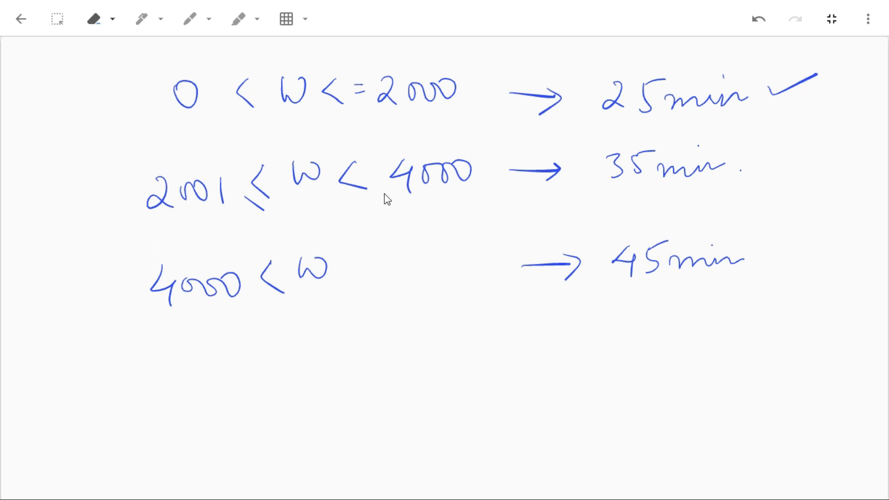
pyautogui.moveTo(743, 182)
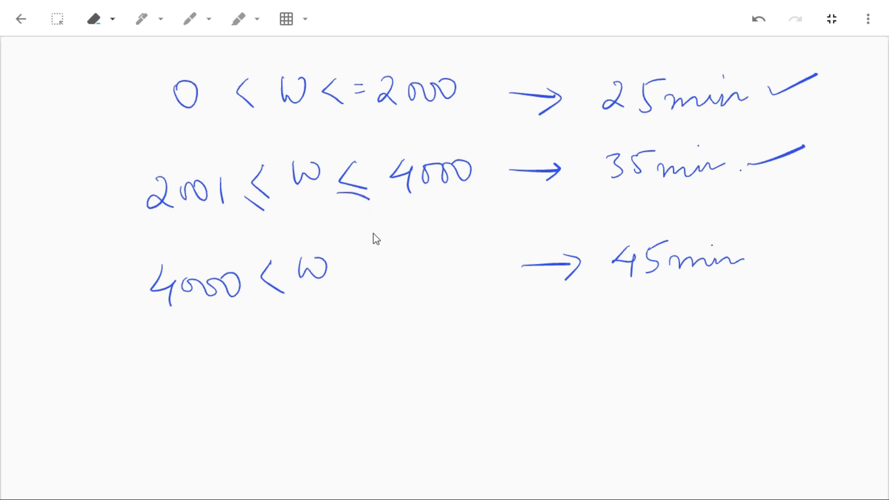
pyautogui.moveTo(221, 278)
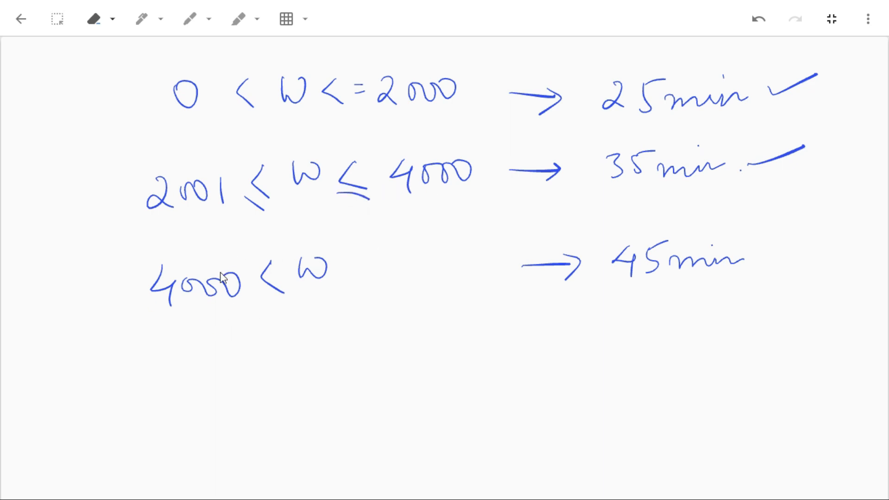
pyautogui.moveTo(349, 268)
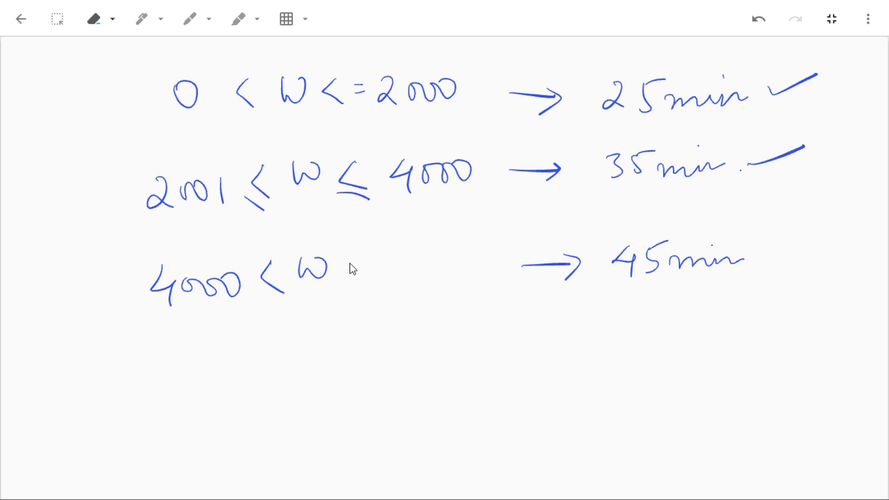
# Cap the third range at ≤ 7000 and finish the w = 0 → 0 min row
pyautogui.moveTo(349, 269); pyautogui.dragTo(430, 273)
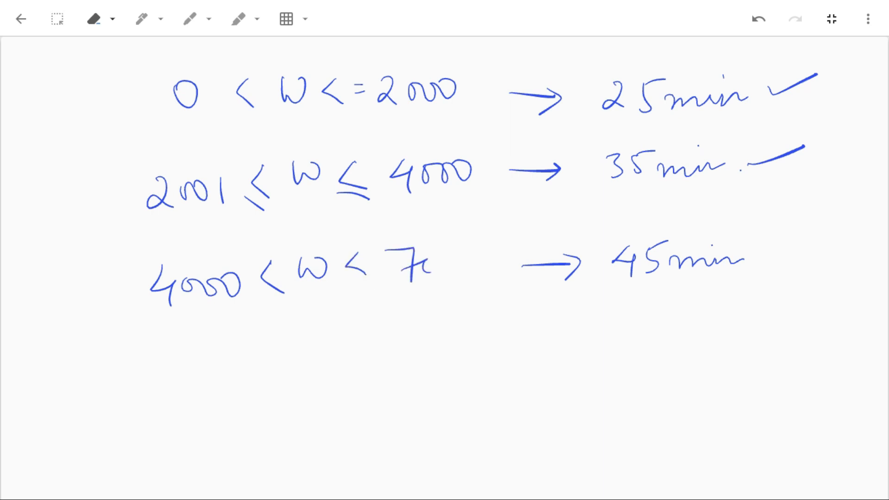
pyautogui.moveTo(408, 267); pyautogui.dragTo(470, 266)
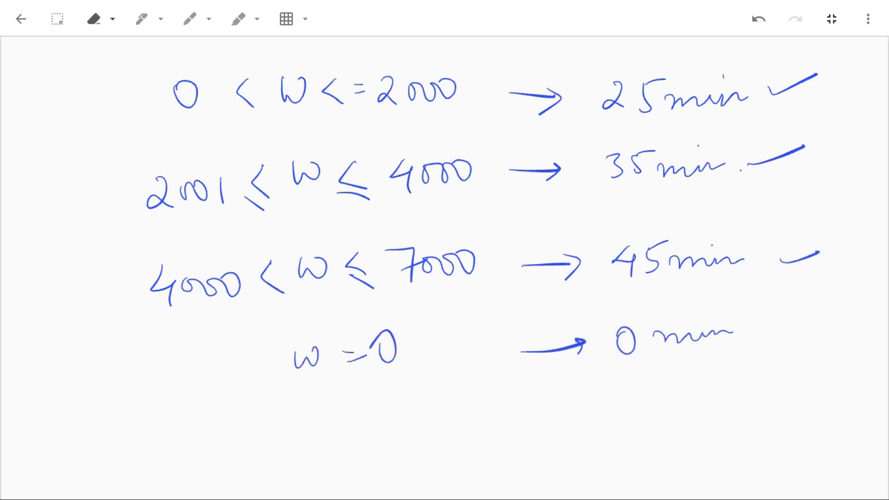
pyautogui.moveTo(617, 397); pyautogui.dragTo(620, 408)
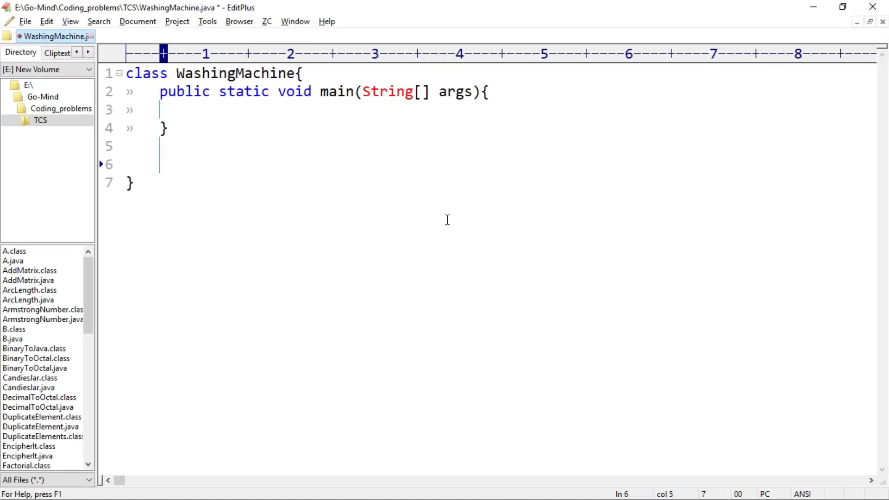
# Declare static void estimateTime(int weight){ on the blank line below main
pyautogui.doubleClick(235, 73)
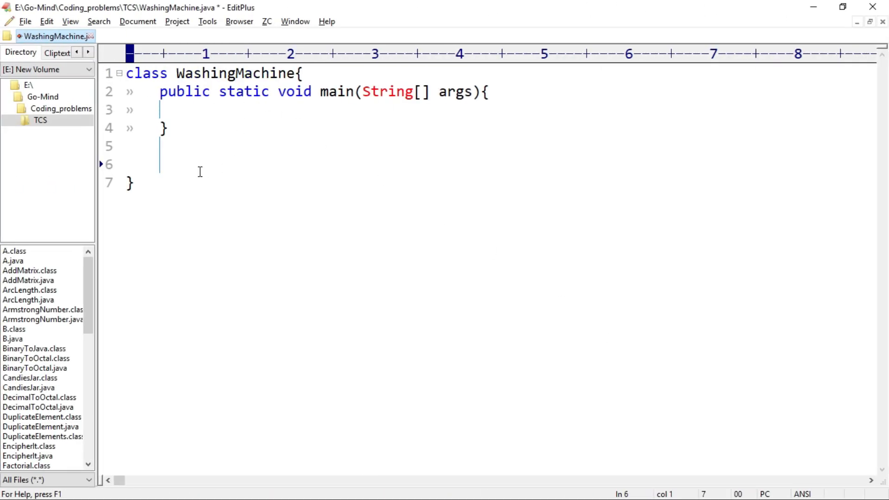
pyautogui.write('static v')
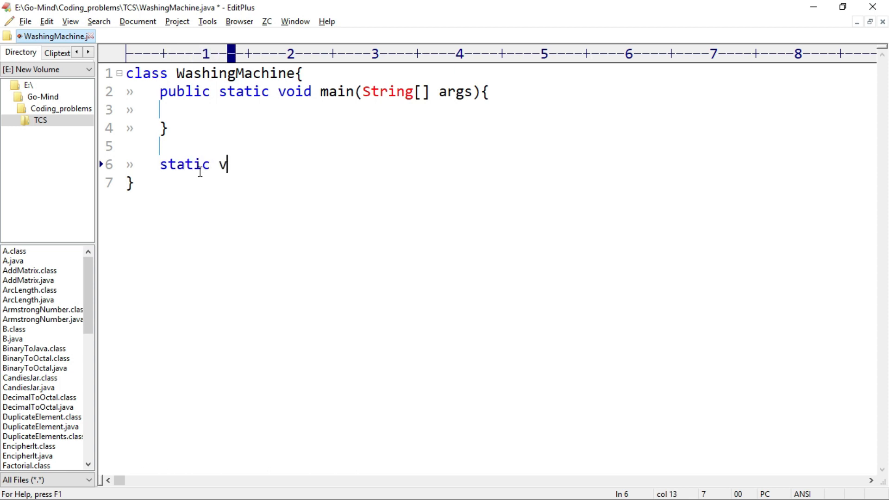
pyautogui.write('oid estima')
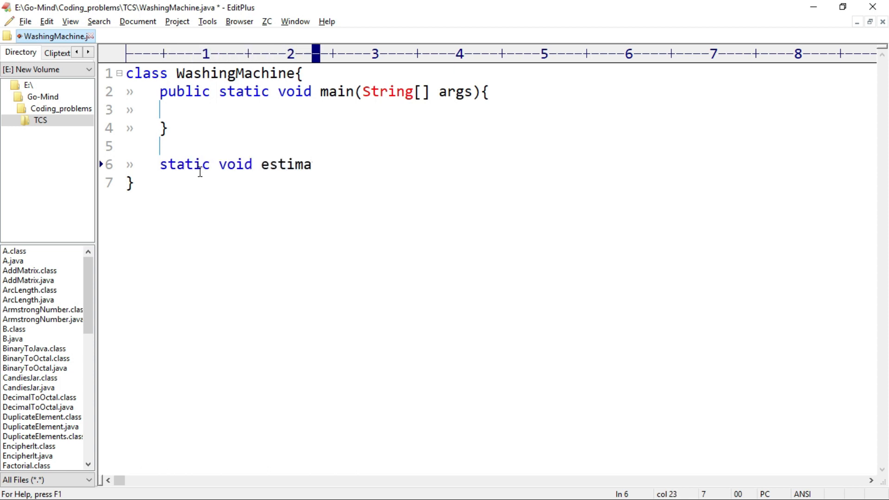
pyautogui.write('teTime()')
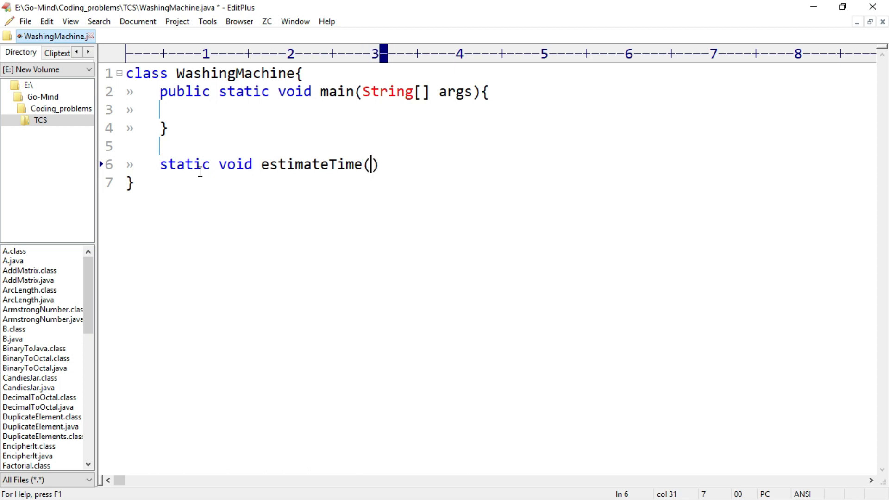
pyautogui.write('int we')
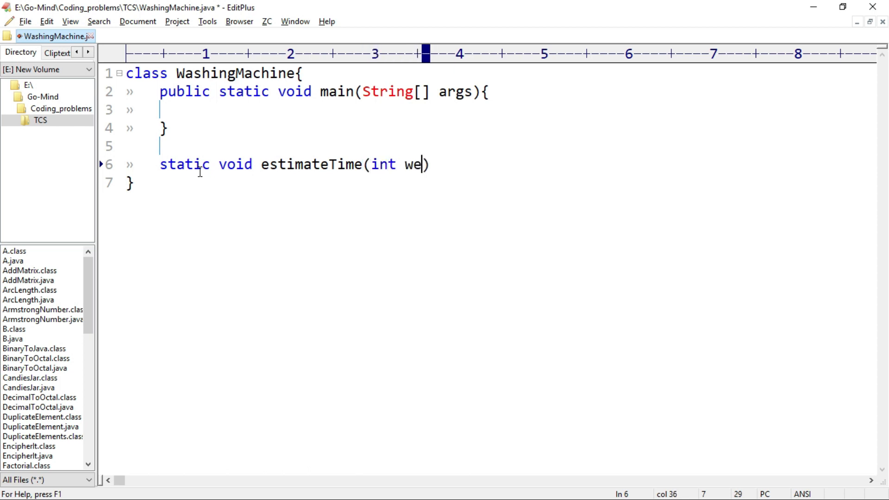
pyautogui.write('ight){')
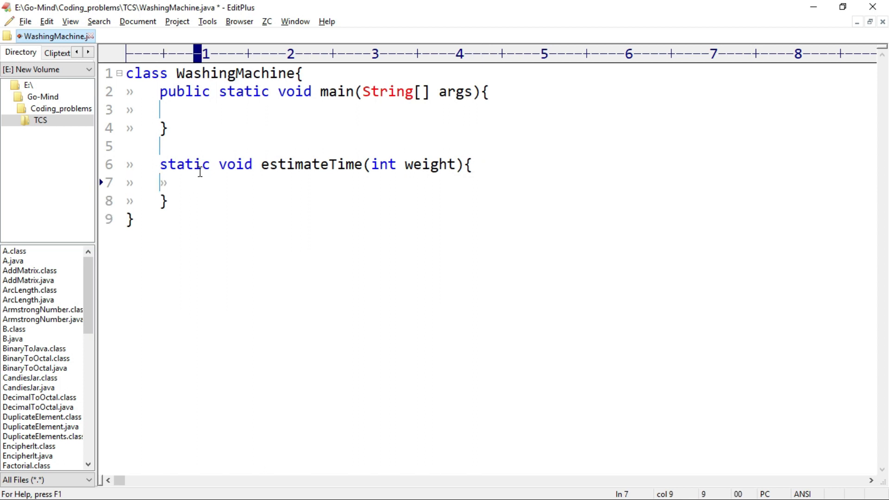
# Add if(weight == 0) printing "Time estimated : 0 minutes" and begin the else
pyautogui.write('if')
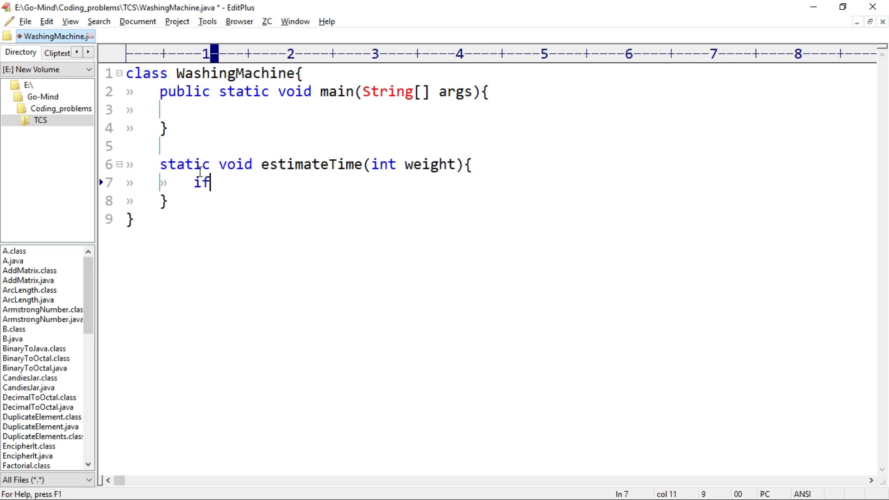
pyautogui.write('(weight)')
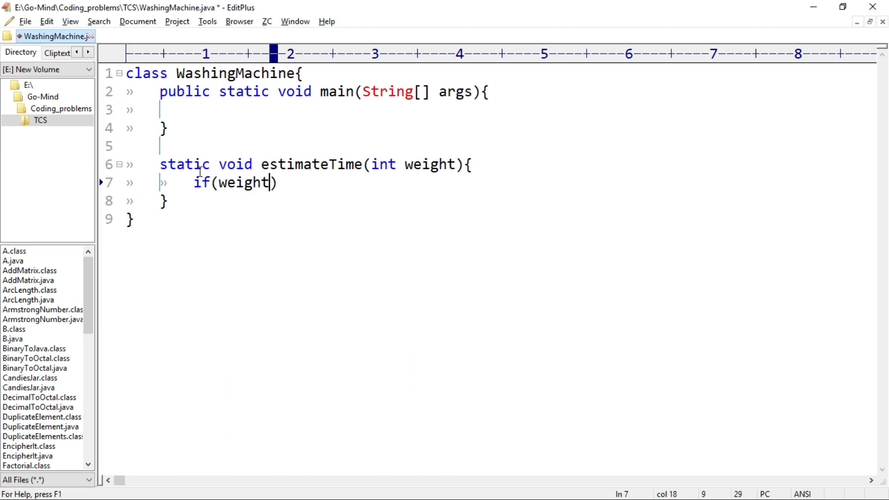
pyautogui.write('== 0')
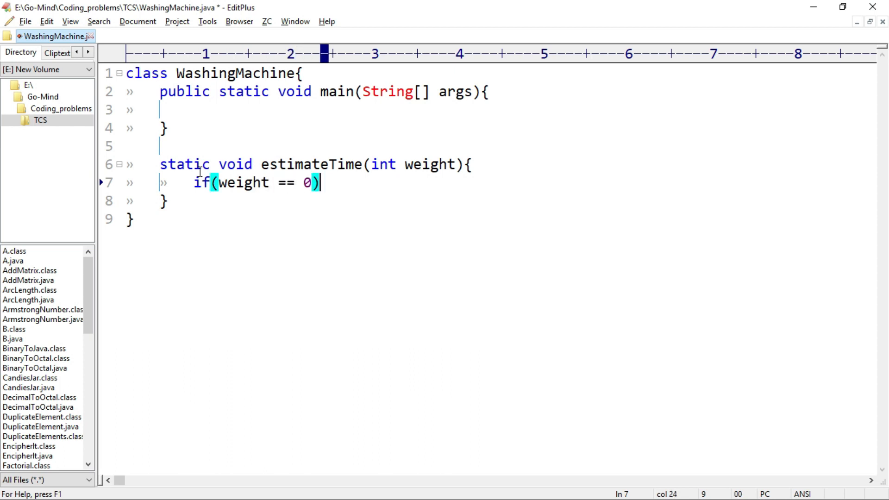
pyautogui.write('{')
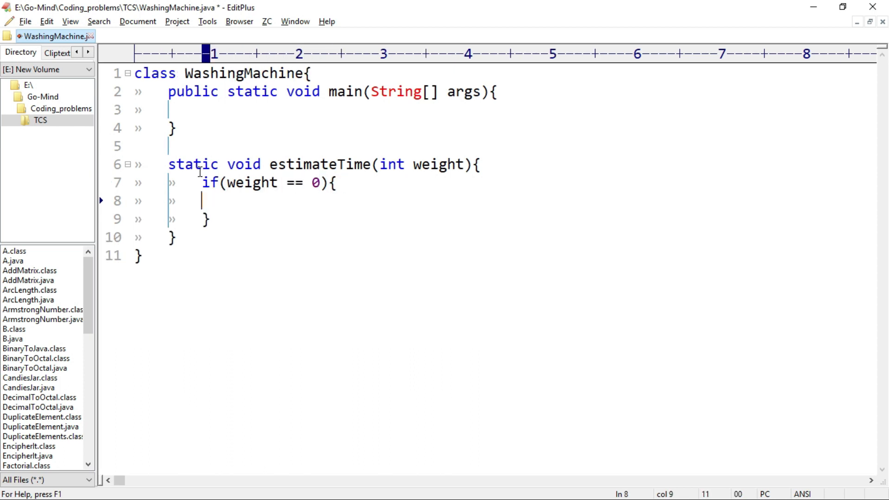
pyautogui.write('System.o')
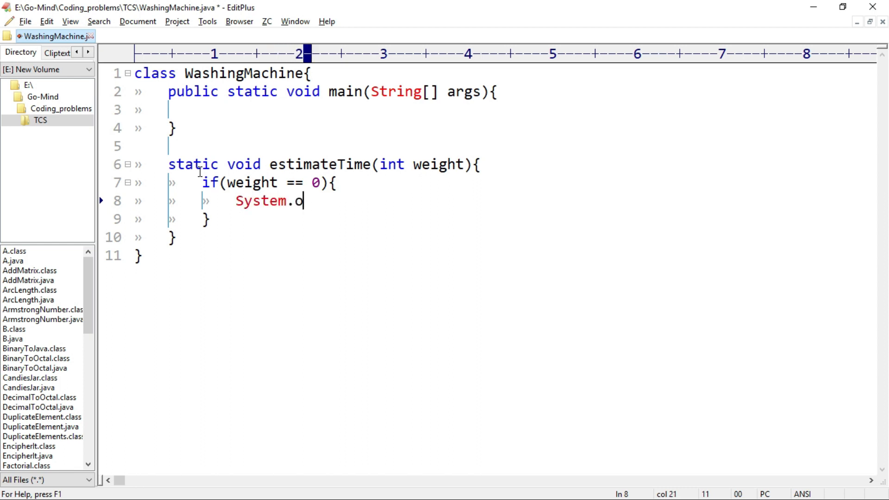
pyautogui.write('ut.println')
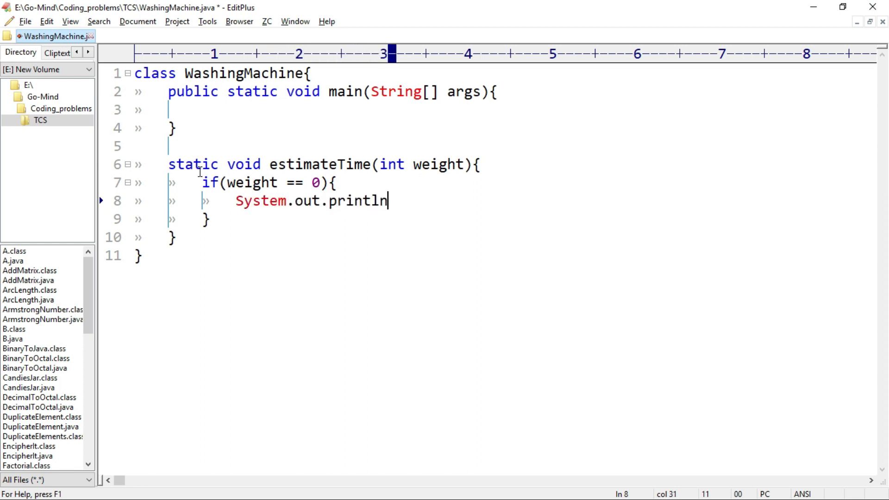
pyautogui.write('("Time ");')
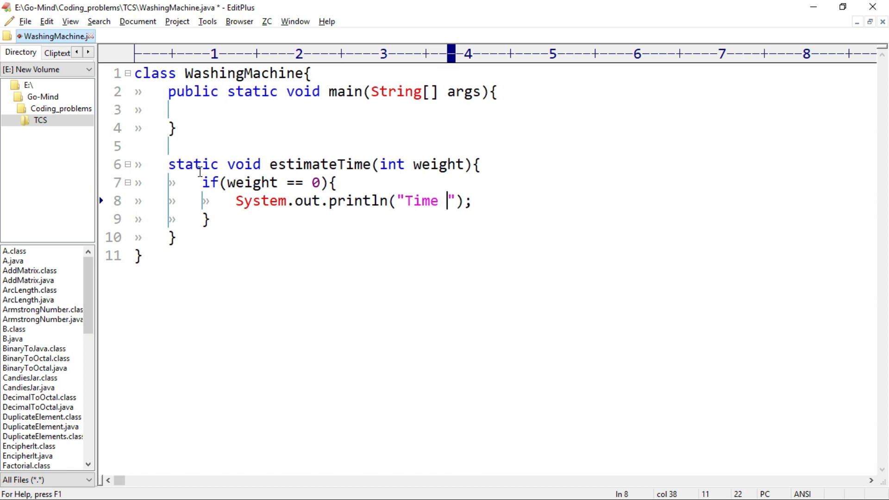
pyautogui.write('estimated :')
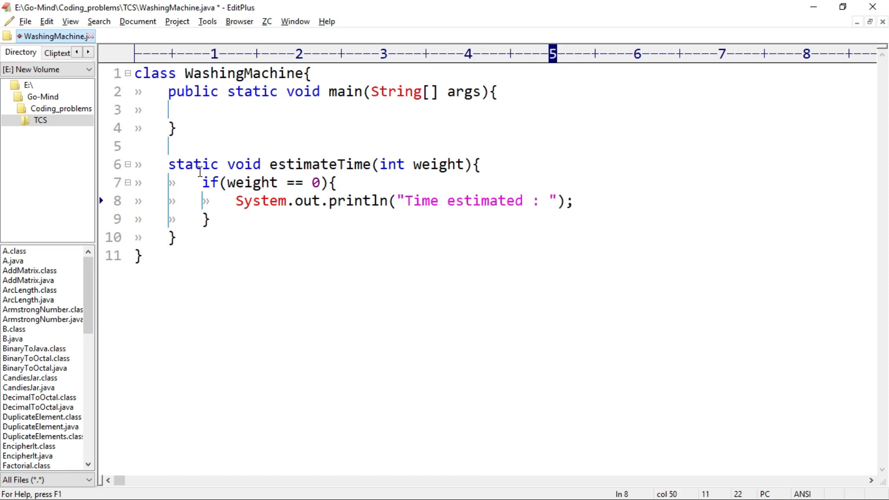
pyautogui.write('0 minutes')
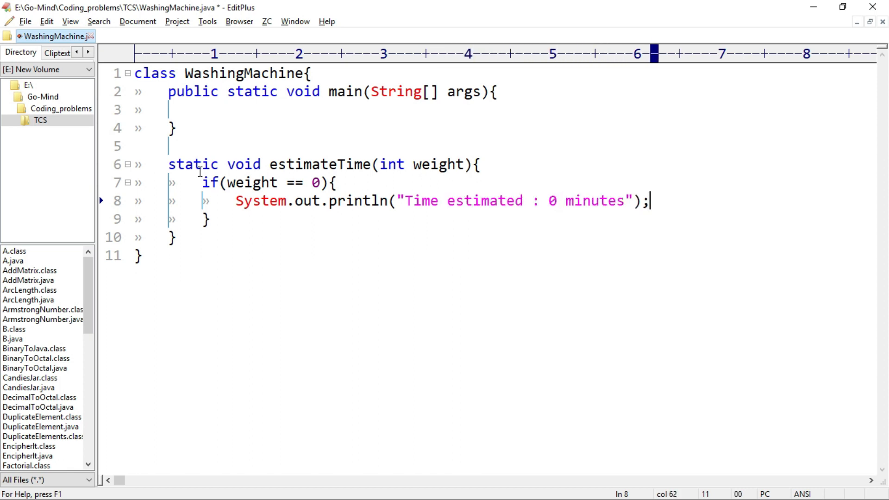
pyautogui.write('else')
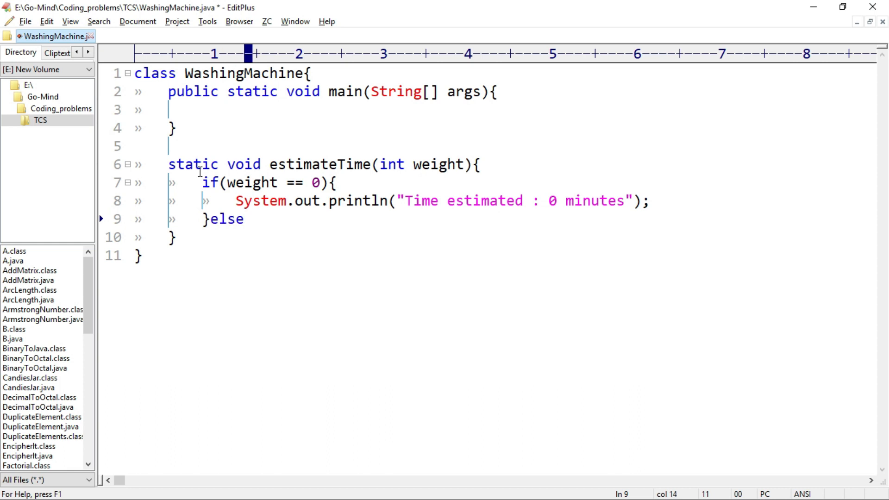
# Add the weight <= 2000 branch printing "Time estimated: 25 minutes"
pyautogui.write('if()')
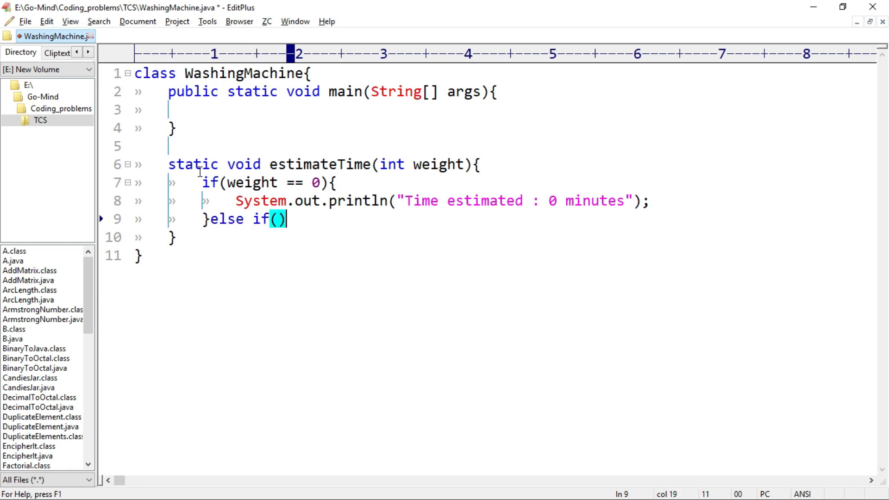
pyautogui.write('weight > 0')
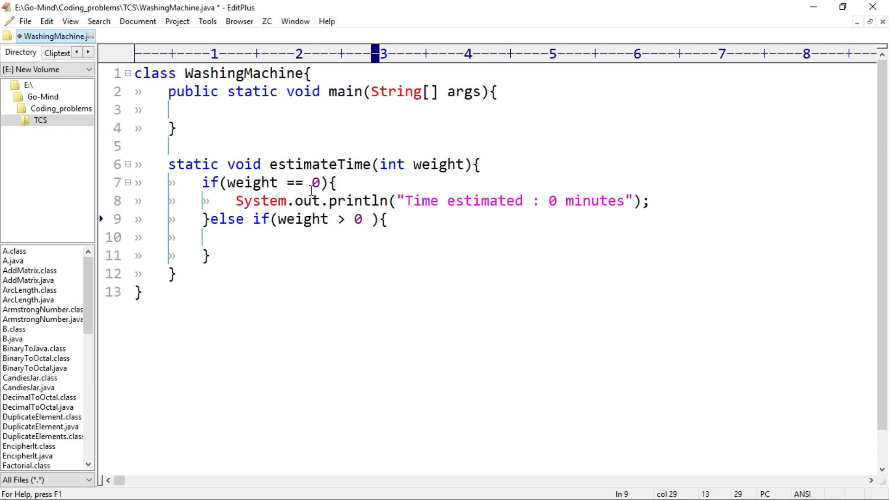
pyautogui.write('&& weight')
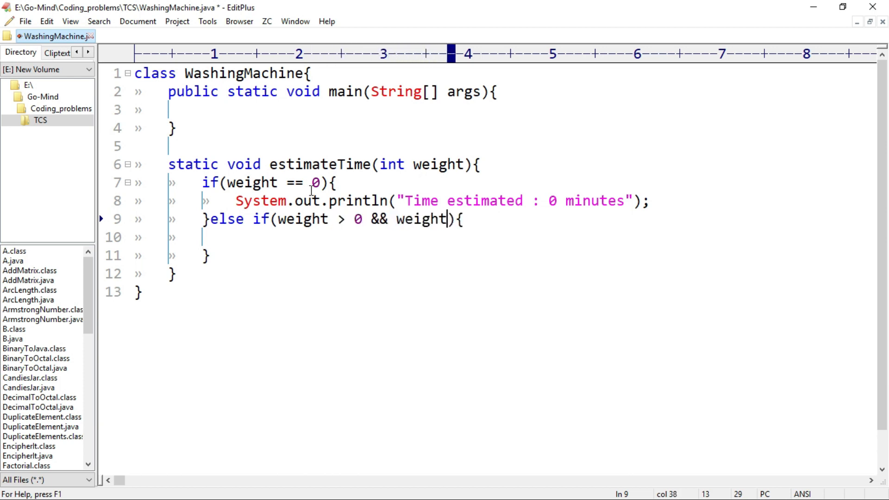
pyautogui.write('<= 2')
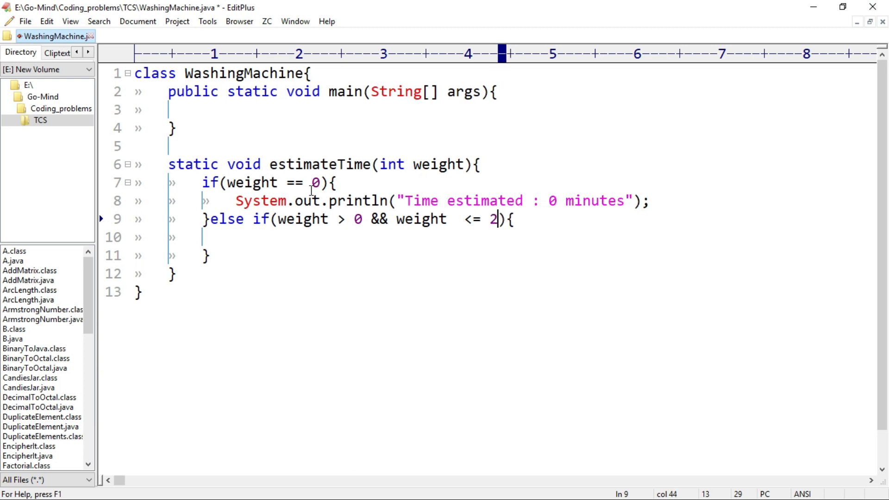
pyautogui.write('000')
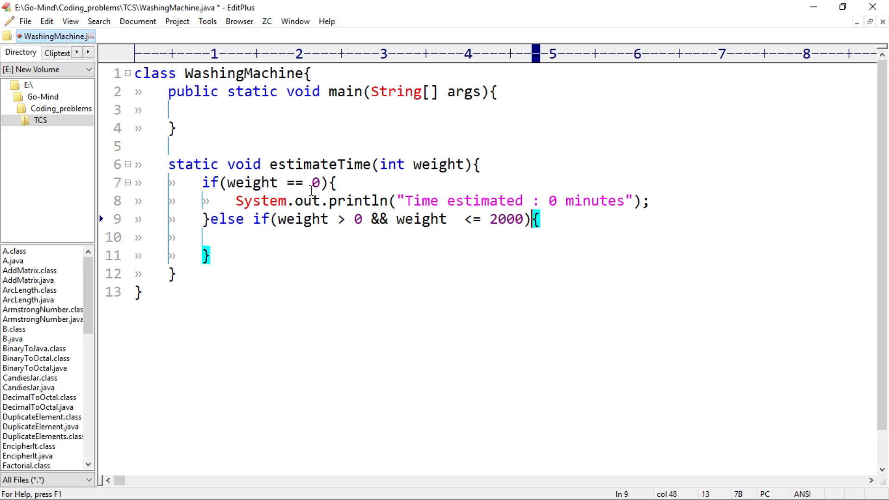
pyautogui.write('System.o')
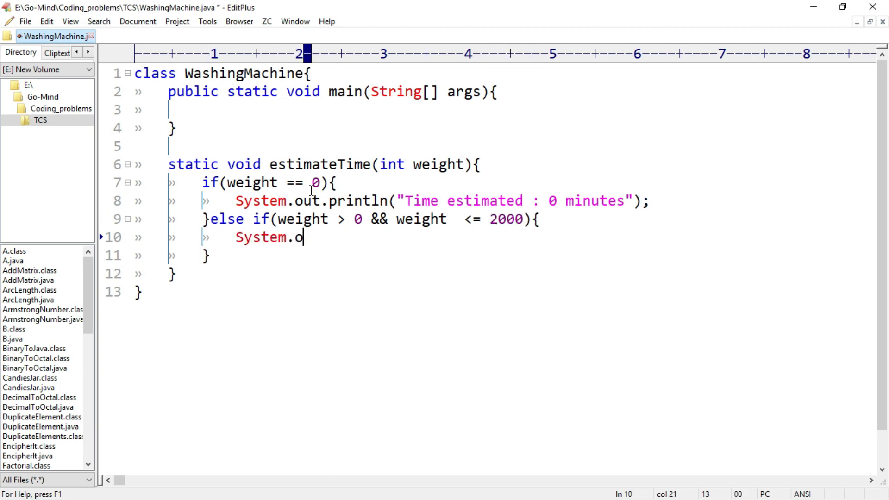
pyautogui.write('ut.println()')
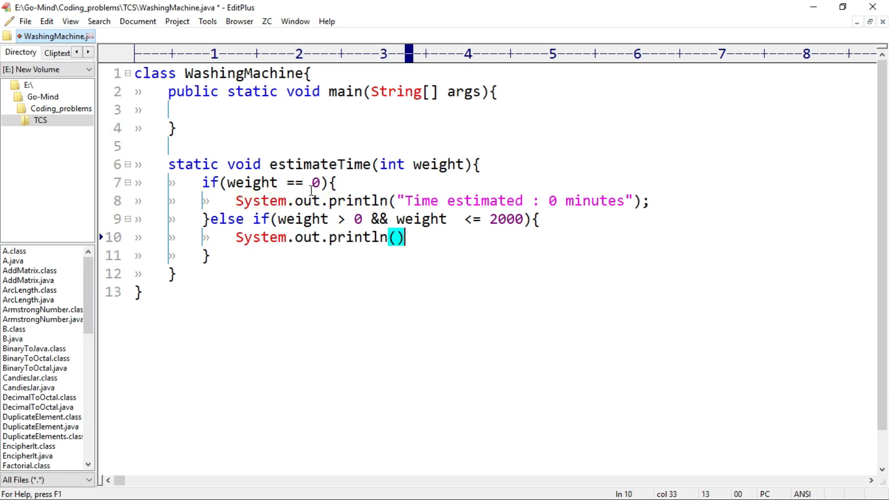
pyautogui.write('"Time est"')
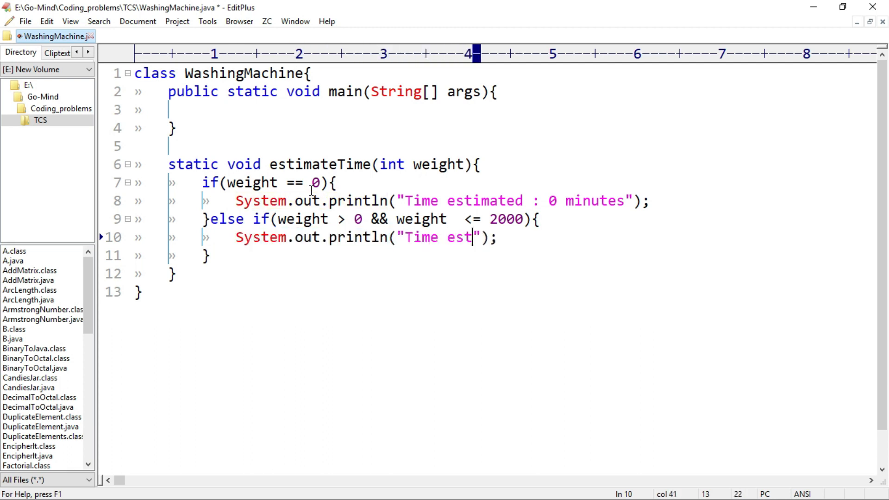
pyautogui.write('imated: 25 minutes')
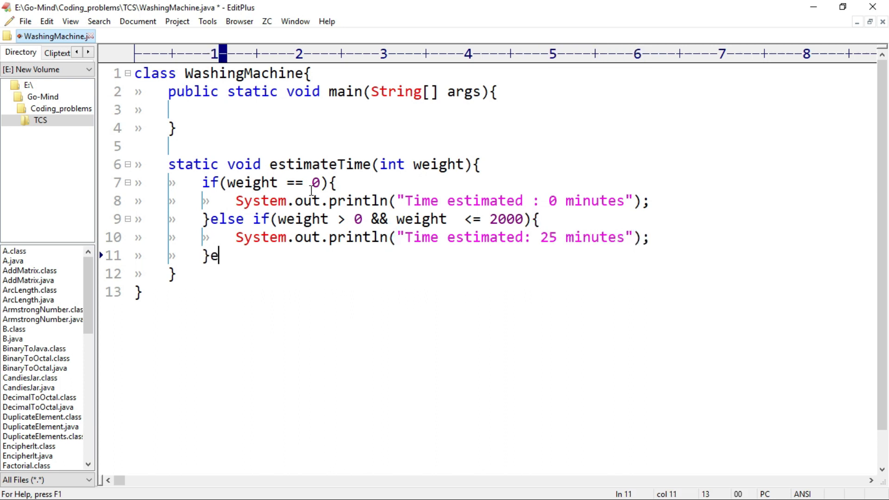
# Begin else if(weight >= 2001 && weight <= 4000) with its println
pyautogui.write('lse if()')
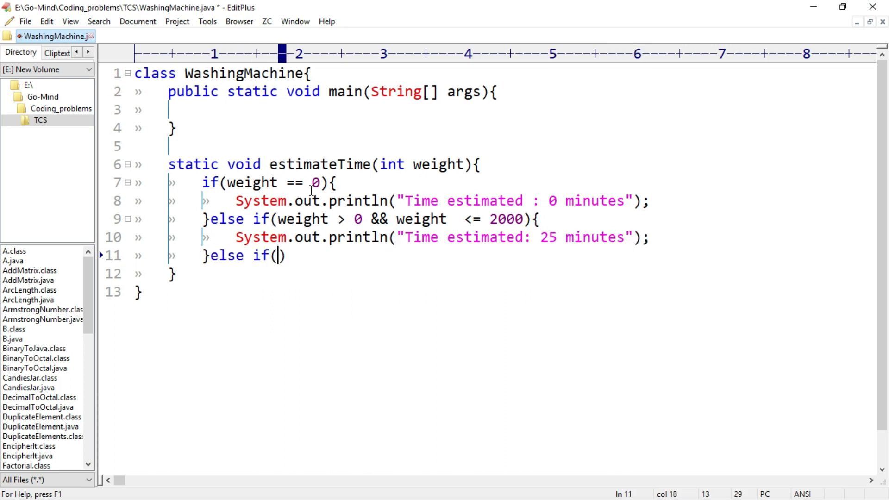
pyautogui.write('weight >= 2001 && weight')
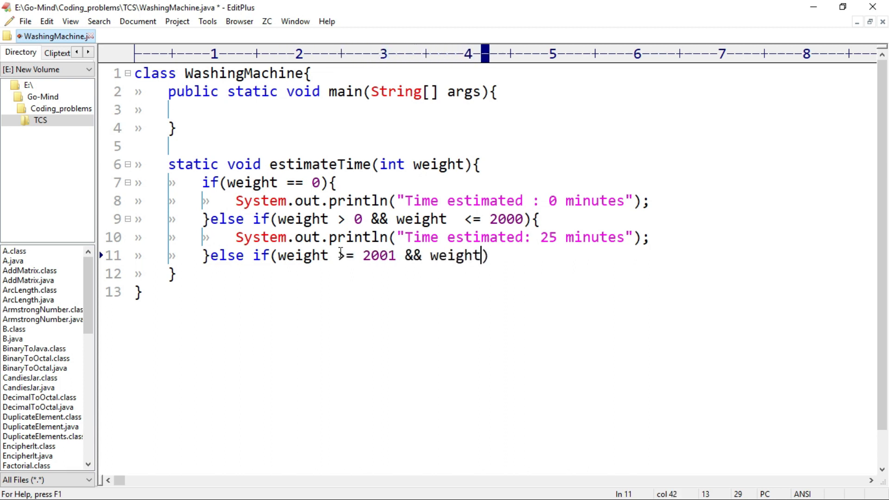
pyautogui.write('<= 400')
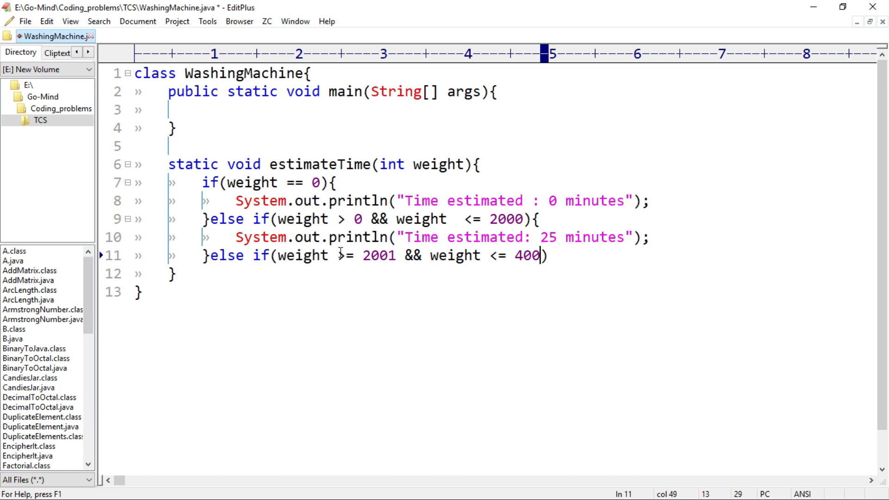
pyautogui.write('System.out.println')
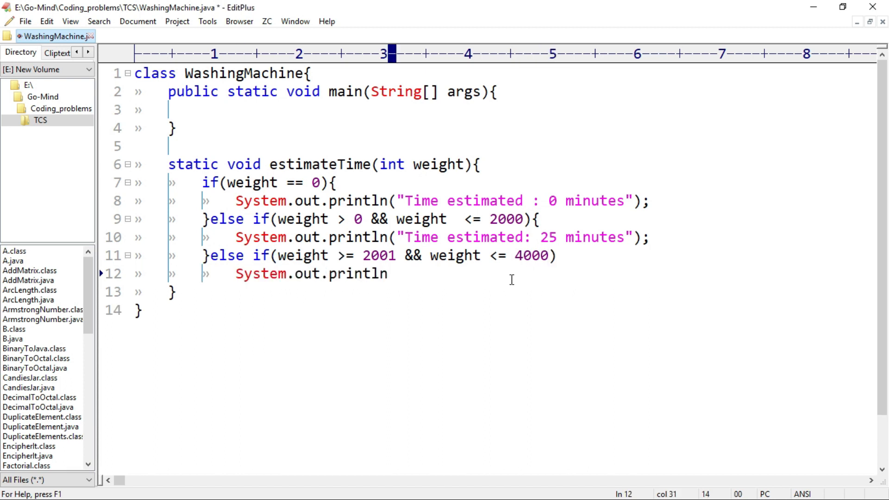
# Complete the 2001–4000 branch printing "Time estimated : 35 minutes"
pyautogui.write('("");')
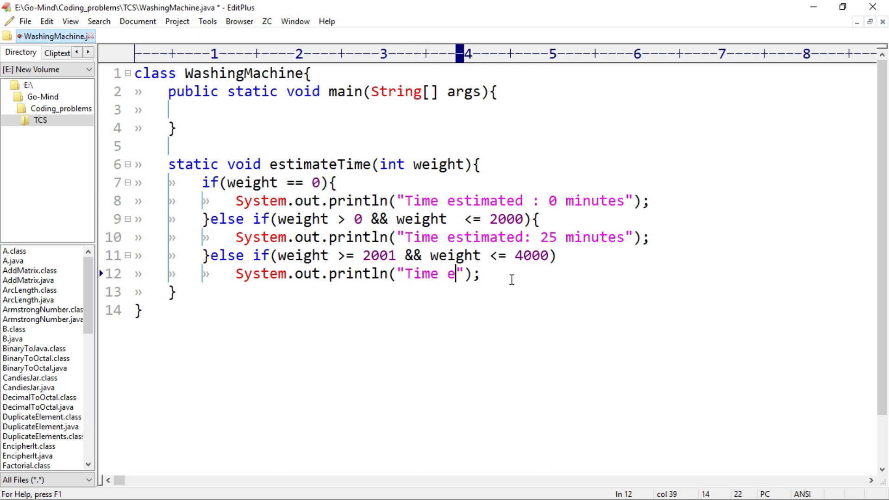
pyautogui.write('stimated')
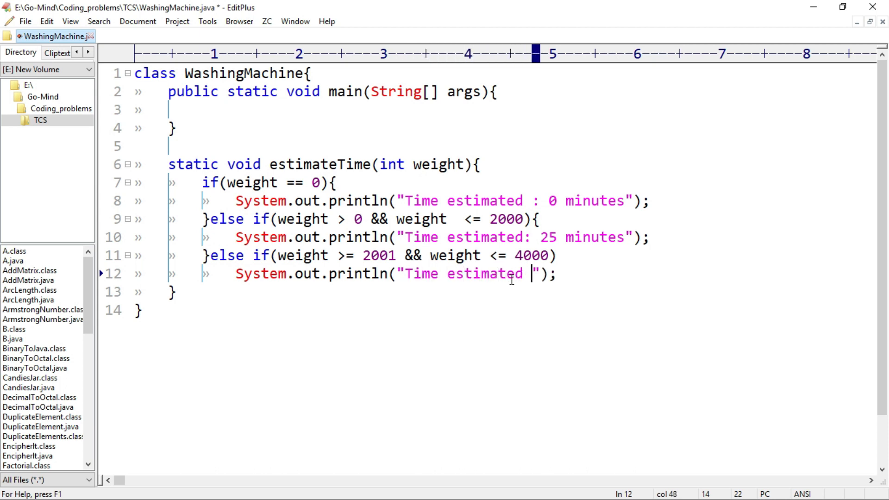
pyautogui.write(': 35 minutes')
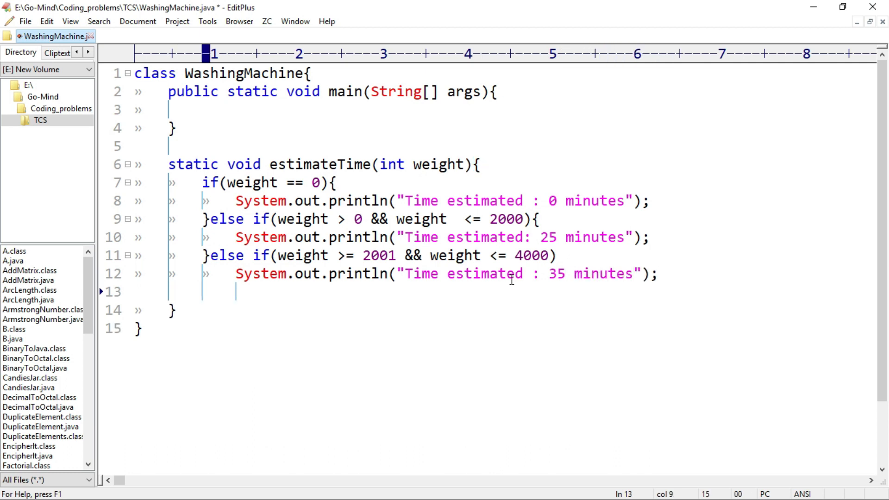
# Add else if(weight >= 4001 && weight <= 7000) printing "Time estimated : 45 minutes"
pyautogui.write('else if(weight >= 4001')
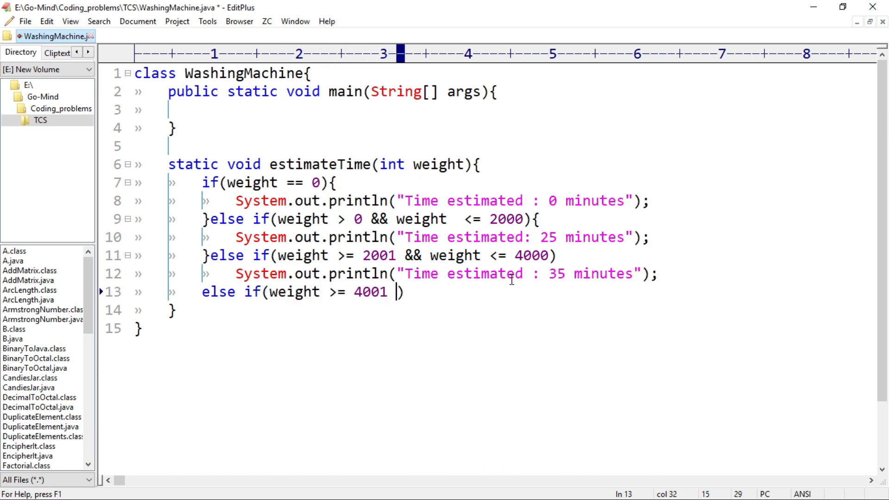
pyautogui.write('&& weight')
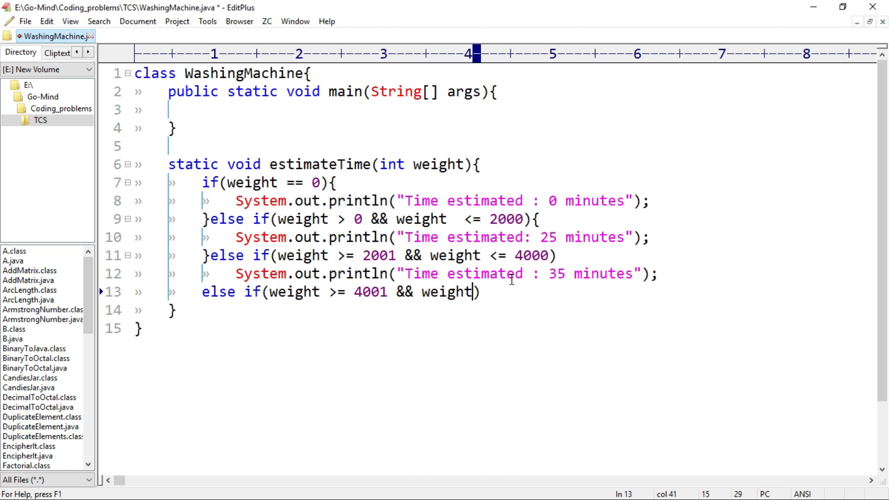
pyautogui.write('<=')
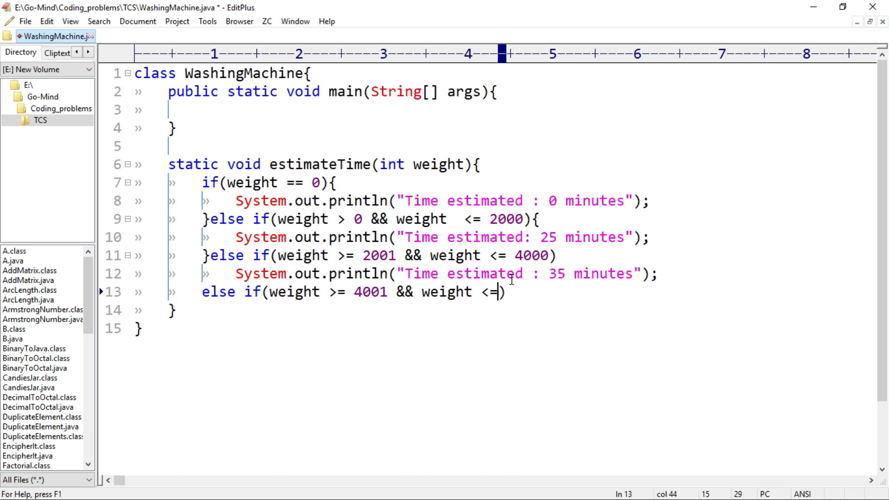
pyautogui.write('7000')
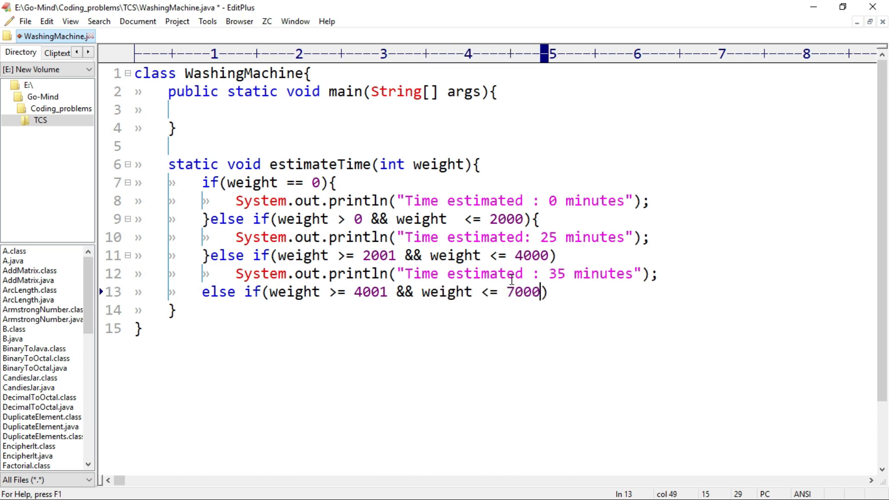
pyautogui.write('System.out.println();')
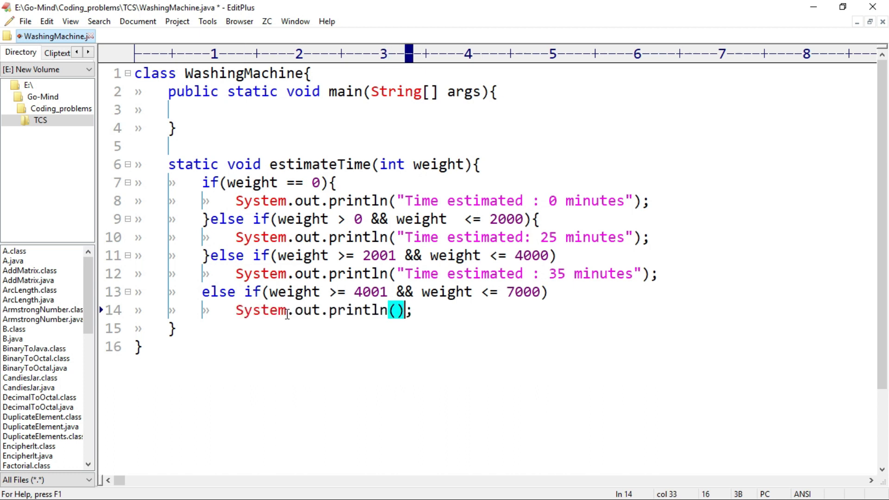
pyautogui.write('"Time est')
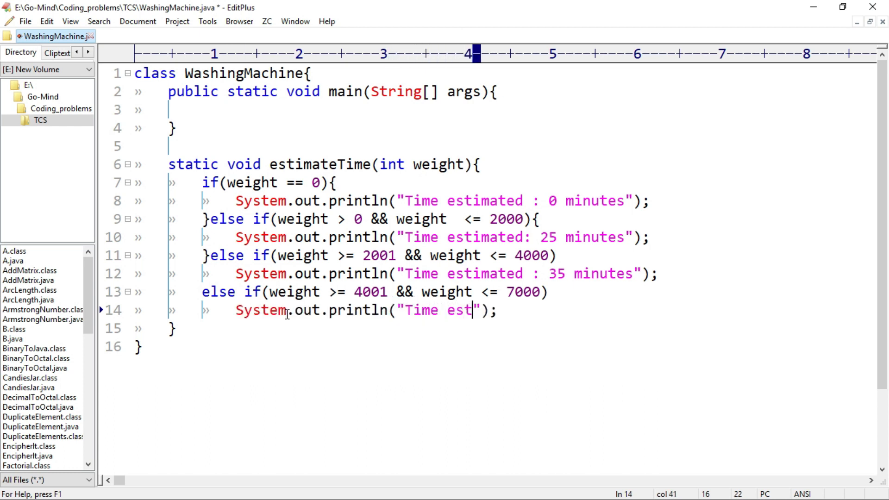
pyautogui.write('imated : 45 minutes')
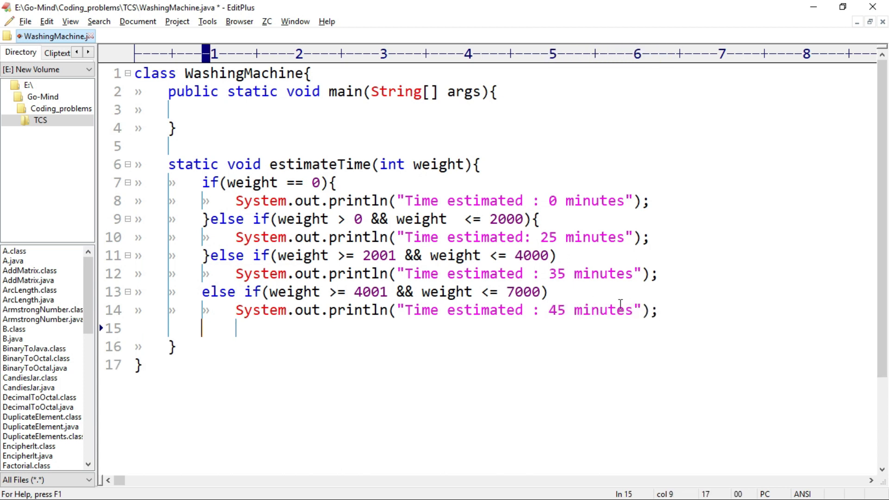
# Add a final else printing "Invalid Input"
pyautogui.write('else')
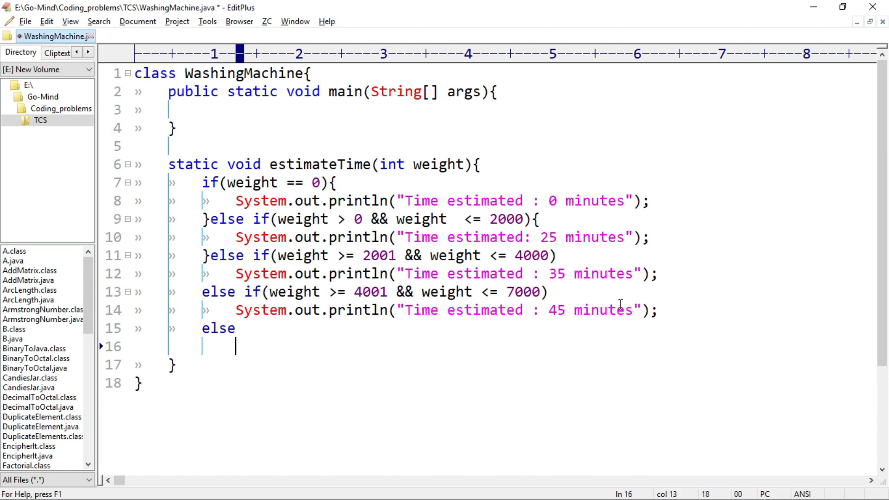
pyautogui.write('System.out.println("Inval"')
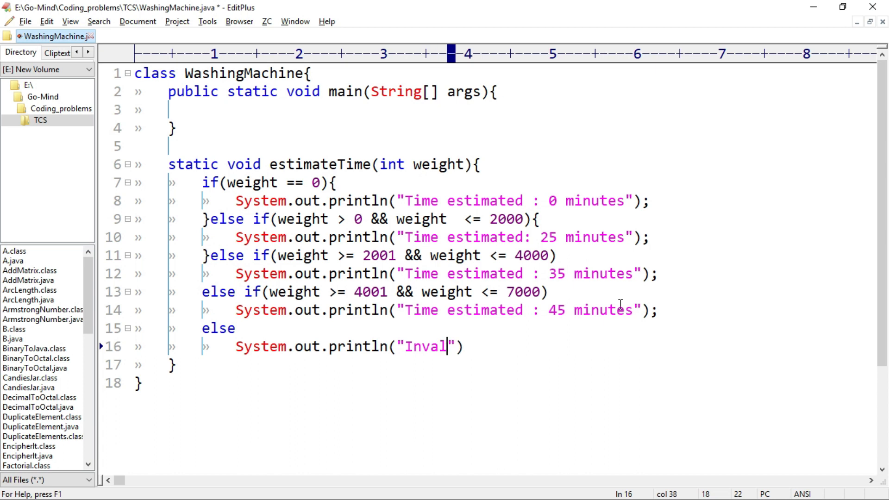
pyautogui.write('id Input')
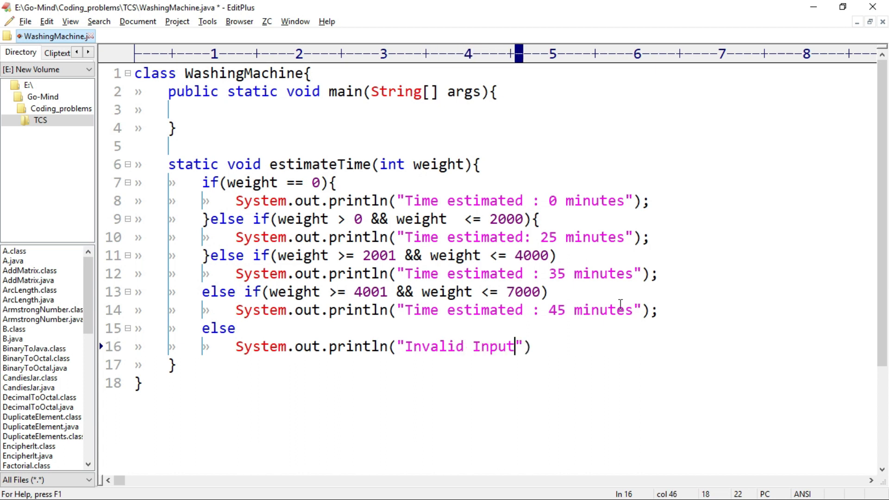
pyautogui.write(';')
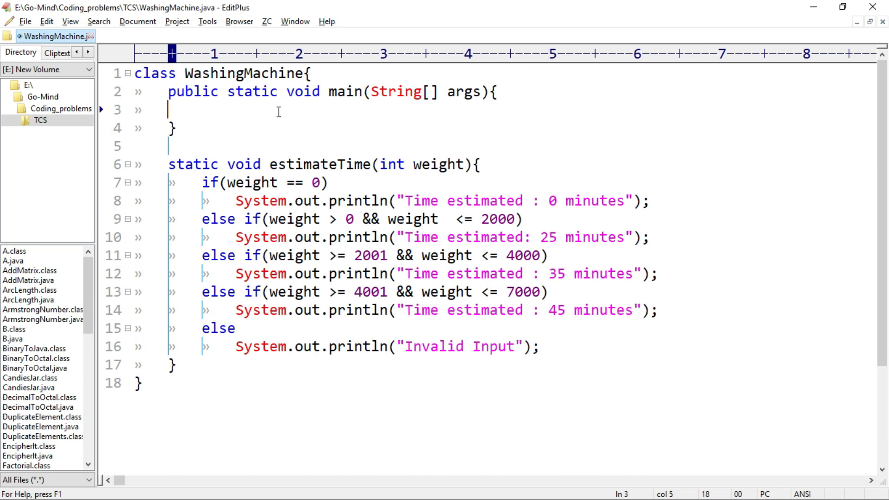
# In main, create Scanner sc = new Scanner(System.in) and call estimateTime(sc.nextInt())
pyautogui.write('Scanne')
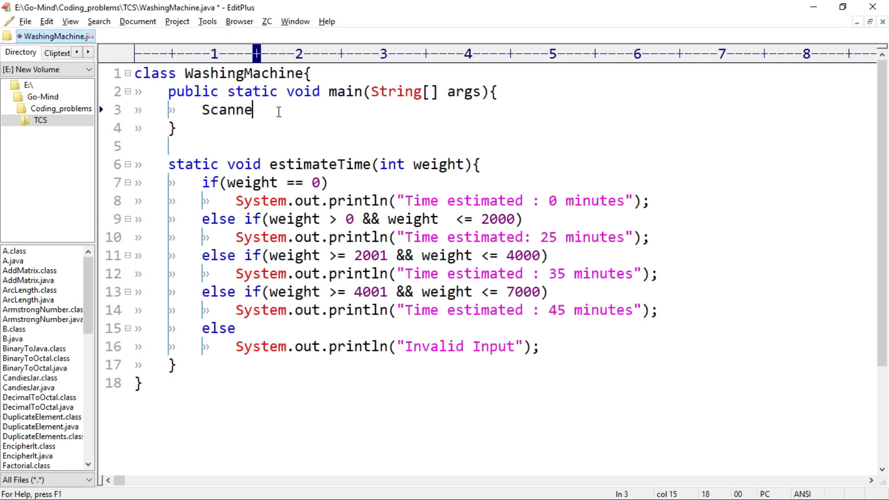
pyautogui.write('r sc = new')
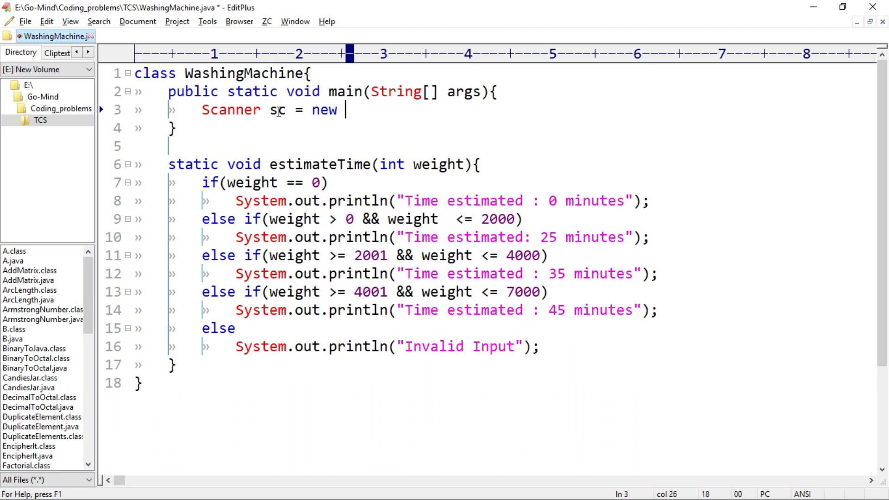
pyautogui.write('Scanner(')
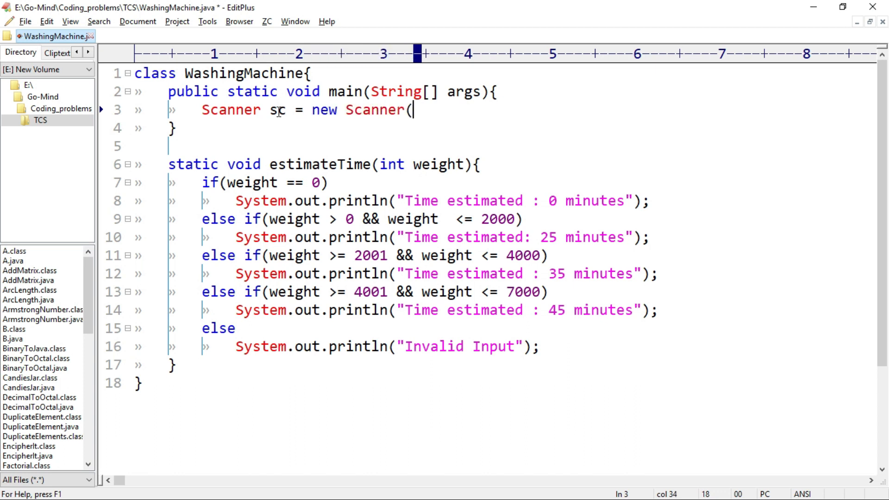
pyautogui.write('System.in);')
pyautogui.write('estimateTime')
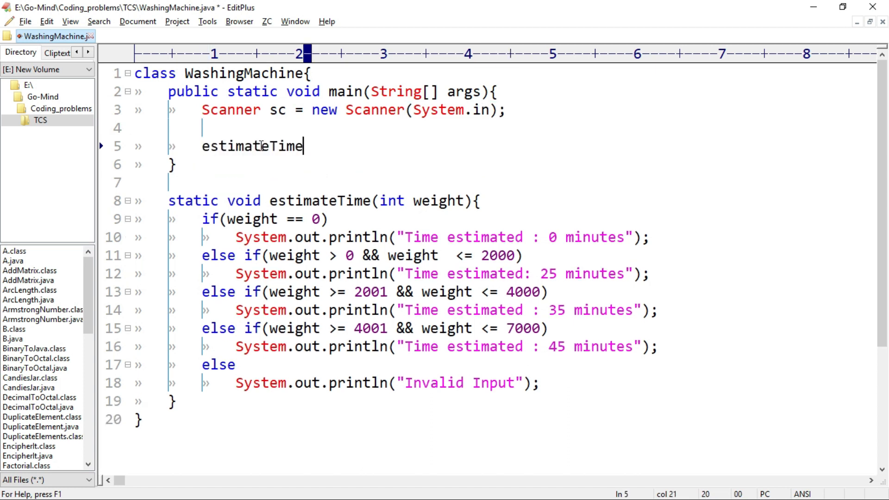
pyautogui.write('();')
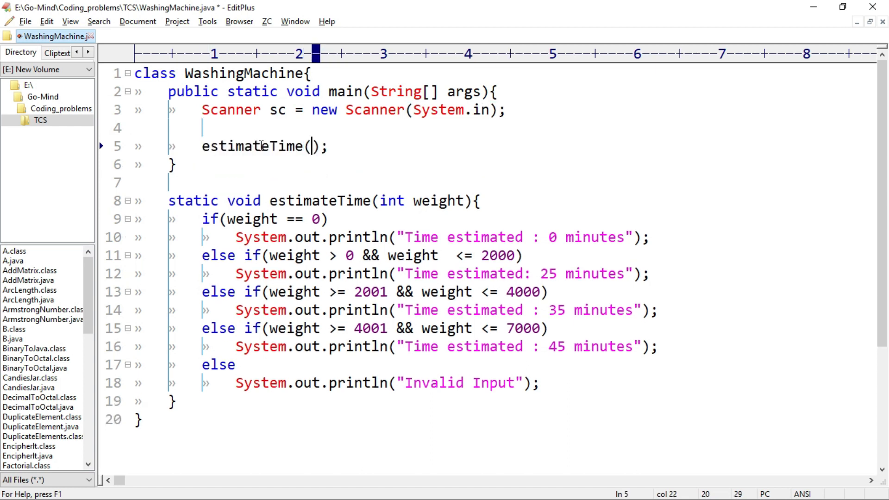
pyautogui.write('sc.ne')
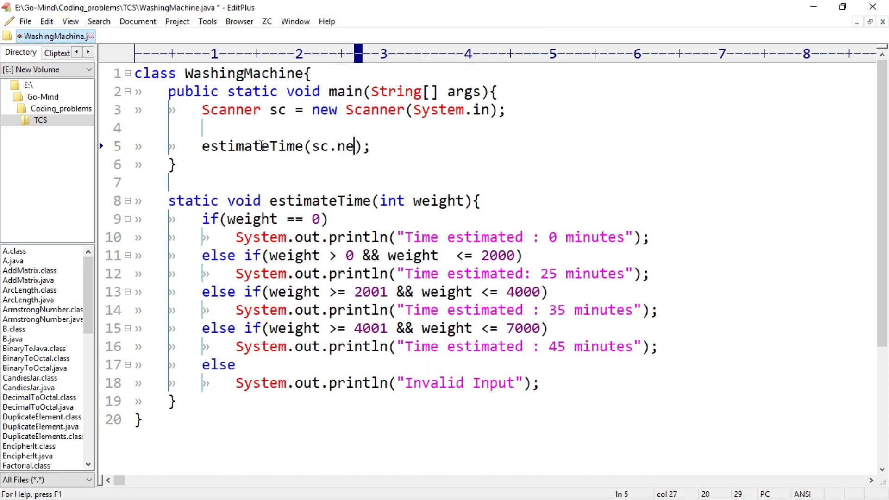
pyautogui.write('xtInt()')
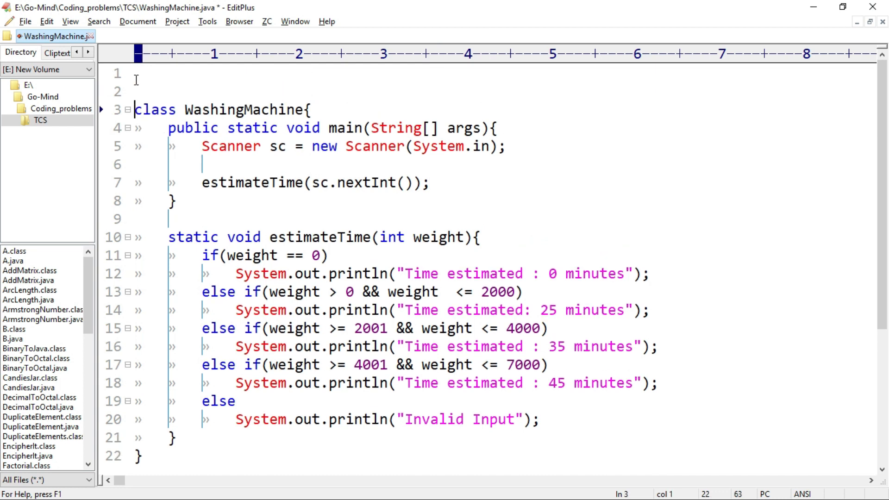
# Add import java.util.Scanner; at the top of the file
pyautogui.write('import')
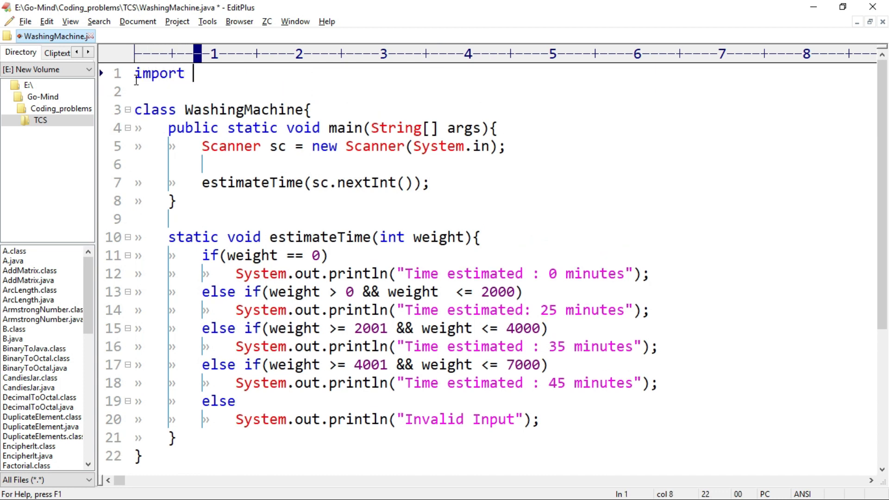
pyautogui.write('java.uti')
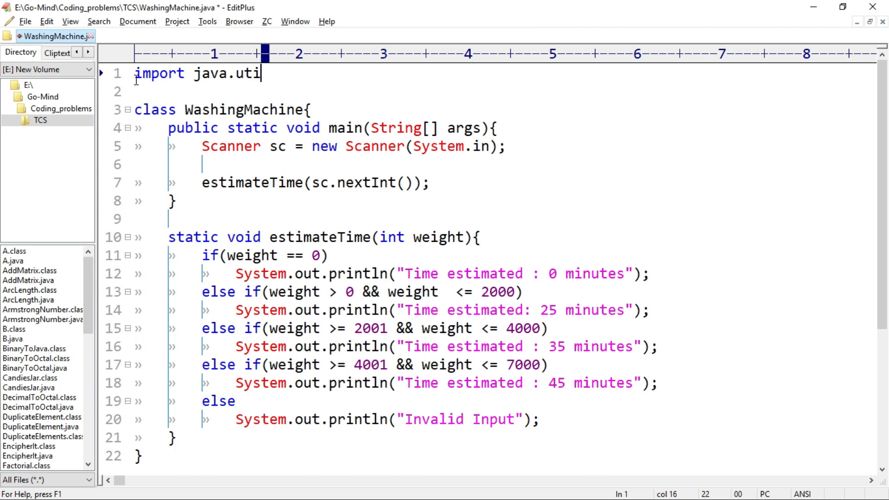
pyautogui.write('l.scanner')
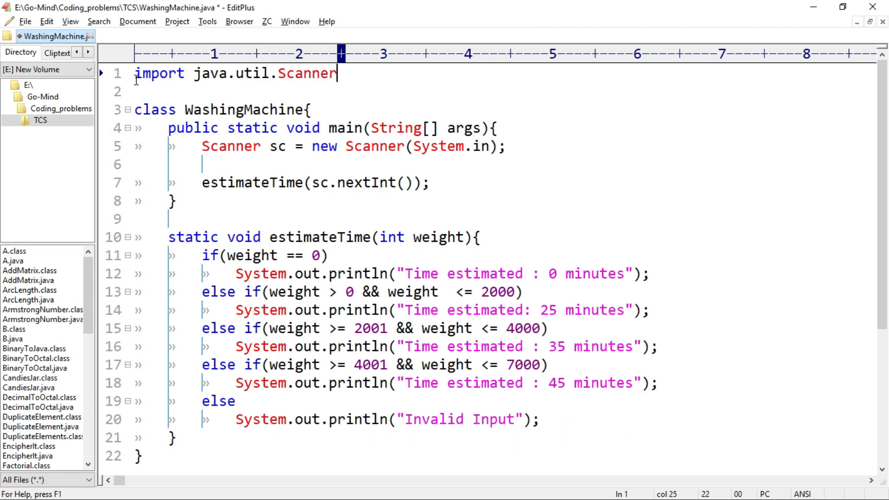
pyautogui.write(';')
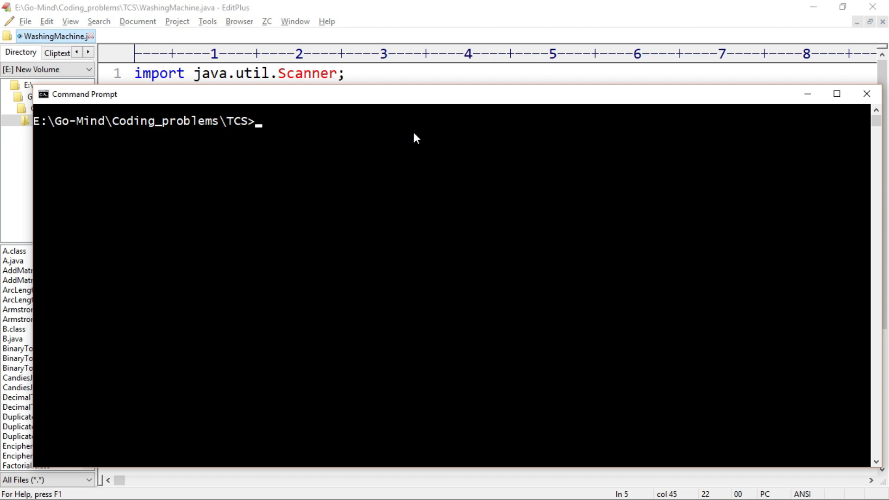
# Compile with javac WashingMachine.java and start the java run command
pyautogui.write('javac Was')
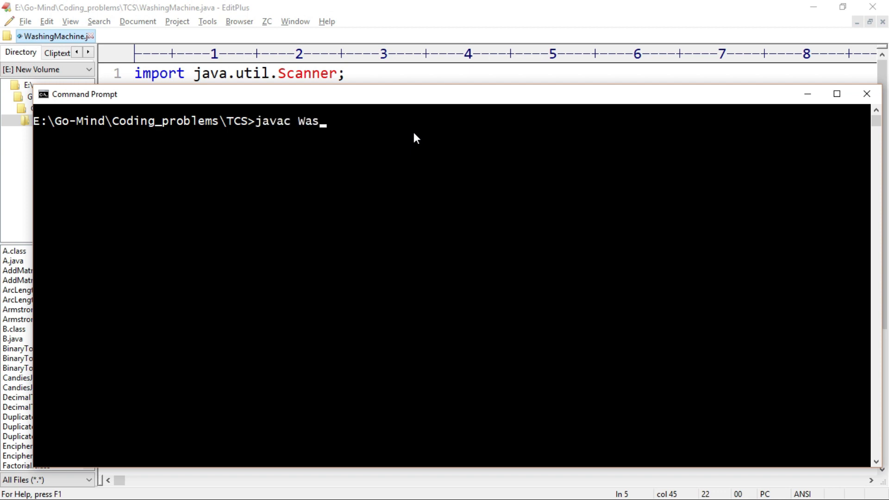
pyautogui.write('hingMachi')
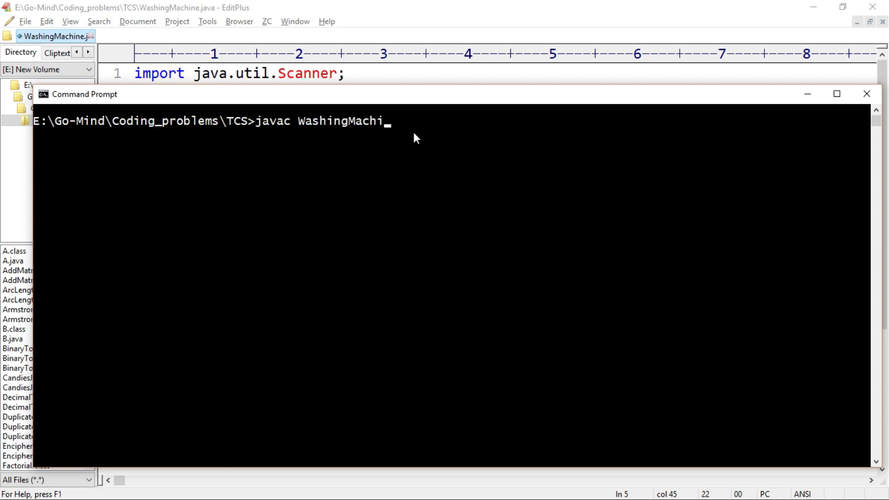
pyautogui.write('ne.java')
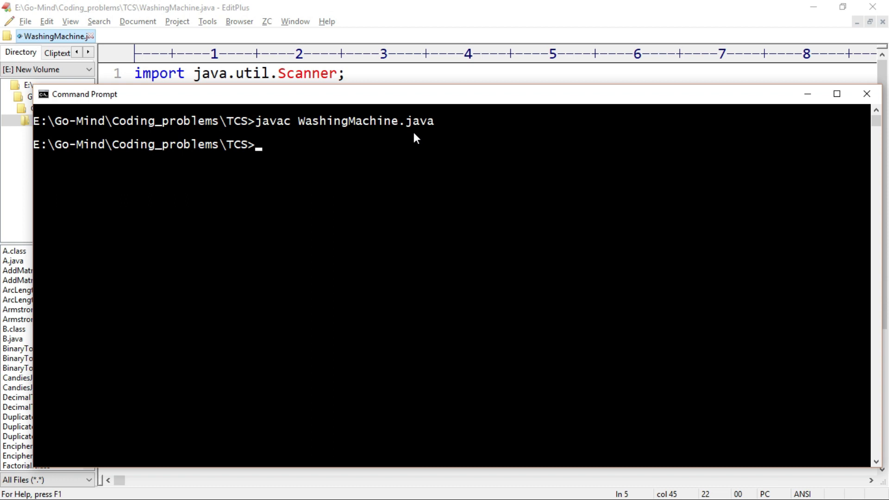
pyautogui.write('java')
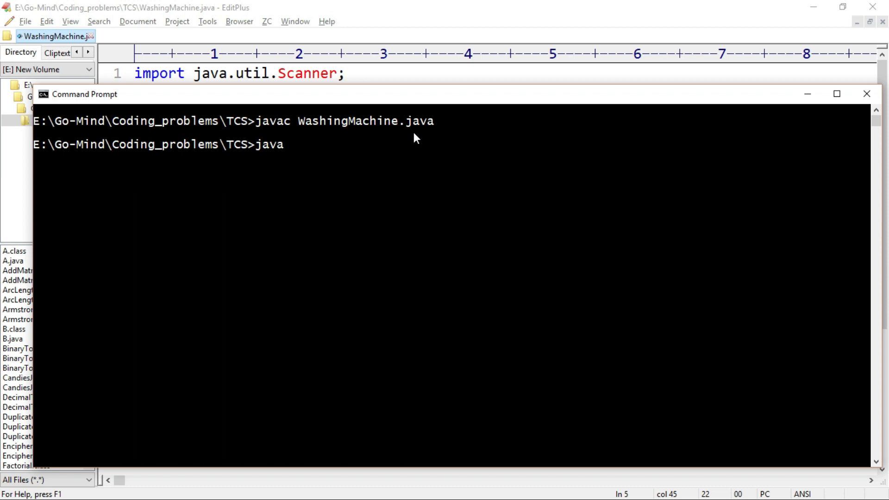
# Run java WashingMachine with weights 2000, 0 and 7000, getting 25, 0 and 45 minutes
pyautogui.write('WashingMachine.clas')
pyautogui.write('2000')
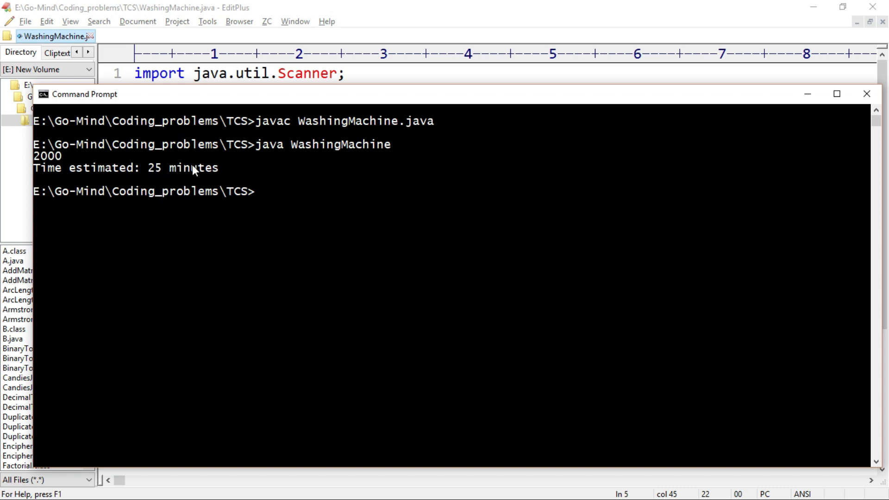
pyautogui.moveTo(203, 171)
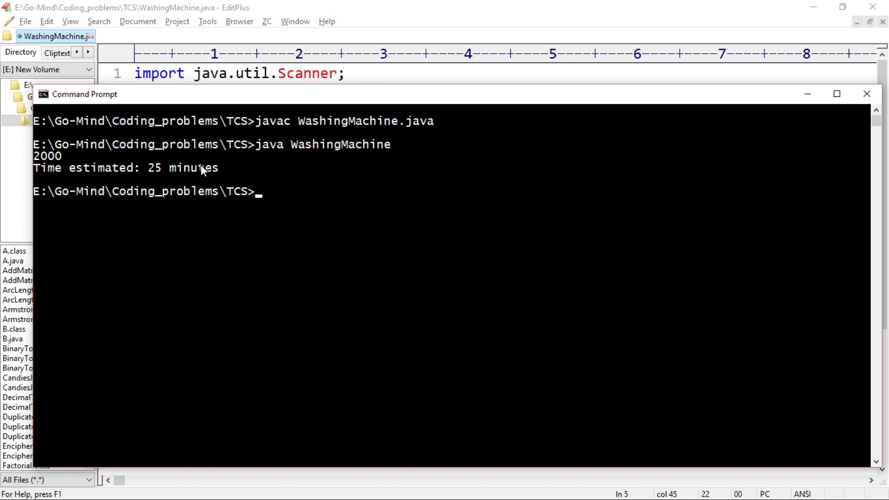
pyautogui.write('java WashingMachine')
pyautogui.write('0')
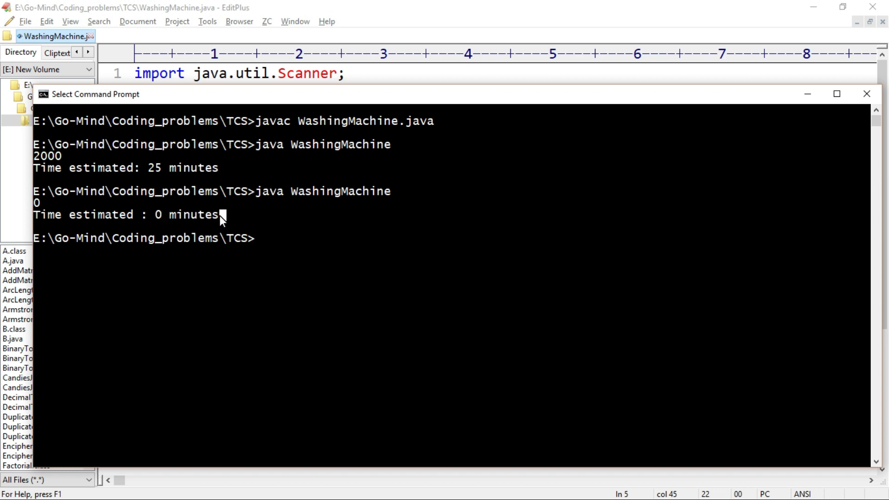
pyautogui.write('java WashingMachine')
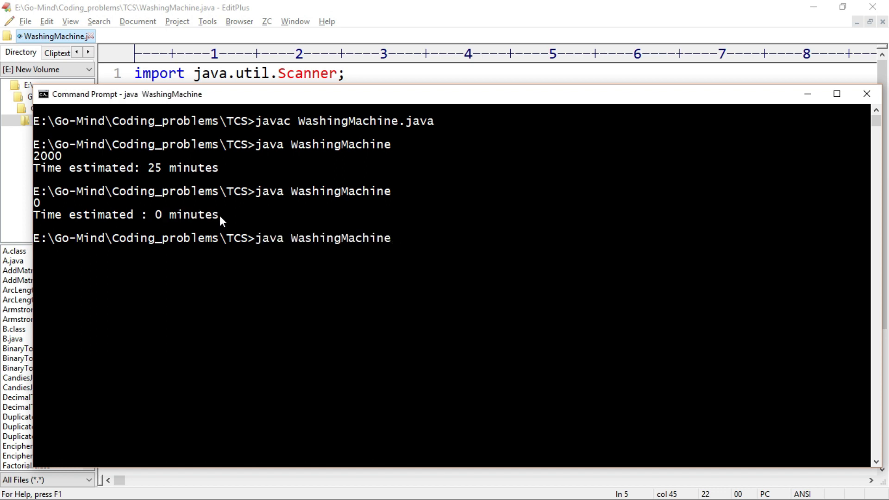
pyautogui.write('7000')
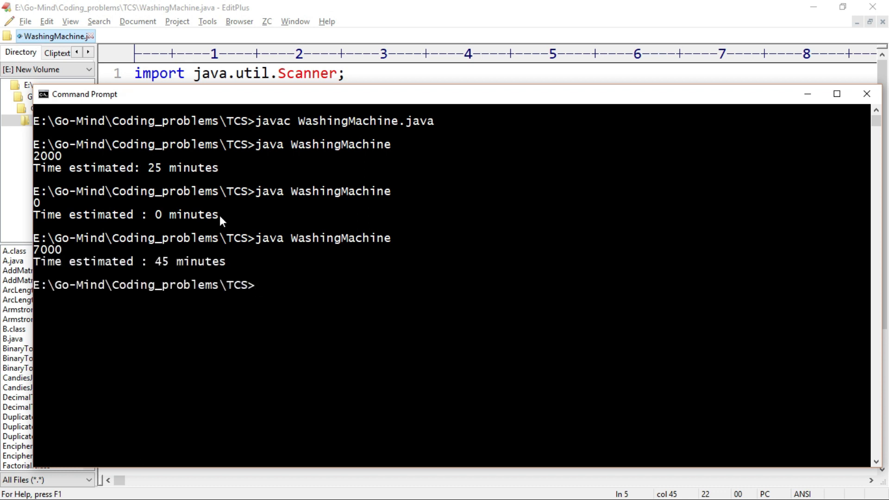
pyautogui.moveTo(154, 261); pyautogui.dragTo(227, 261)
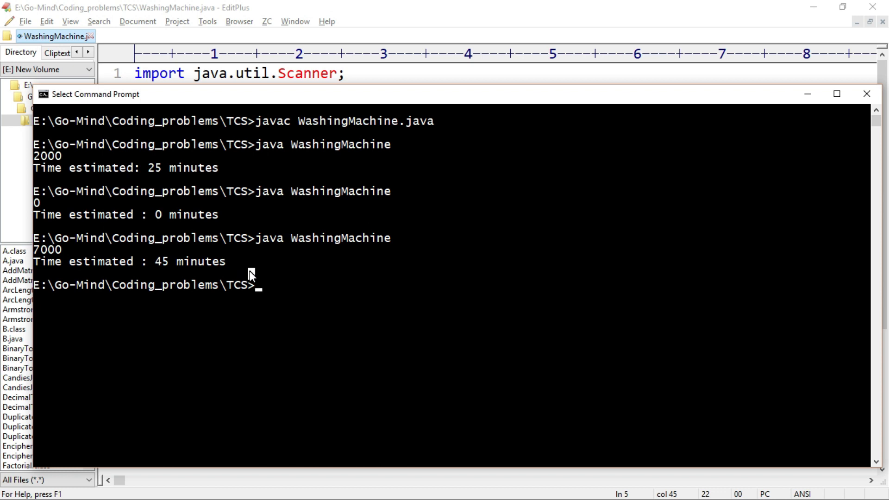
# Run java WashingMachine again entering weight 10000
pyautogui.write('java WashingMachine')
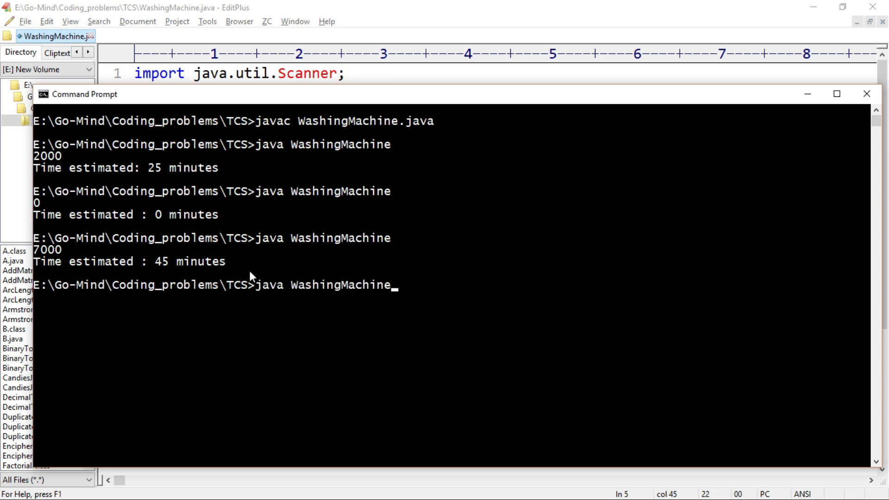
pyautogui.write('1')
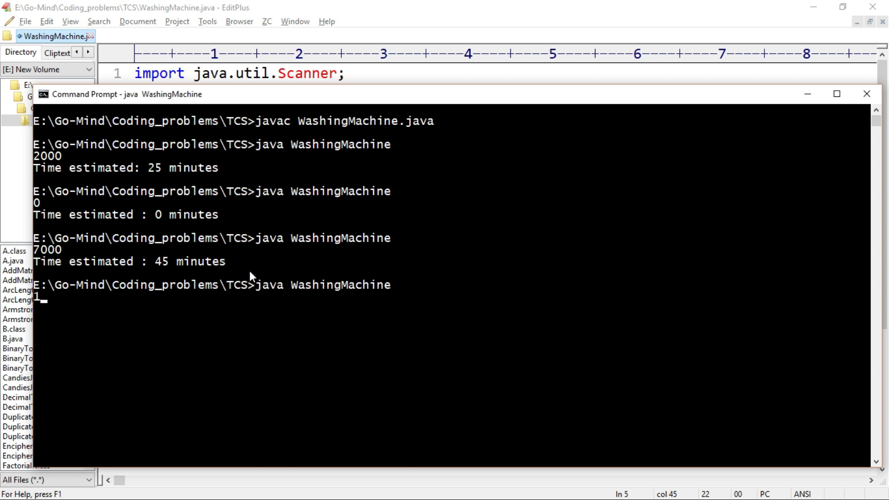
pyautogui.write('0000')
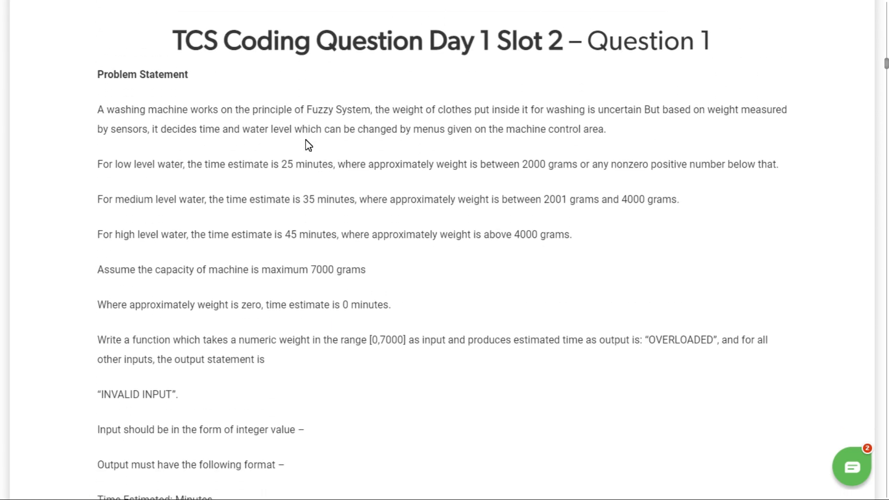
pyautogui.moveTo(480, 88)
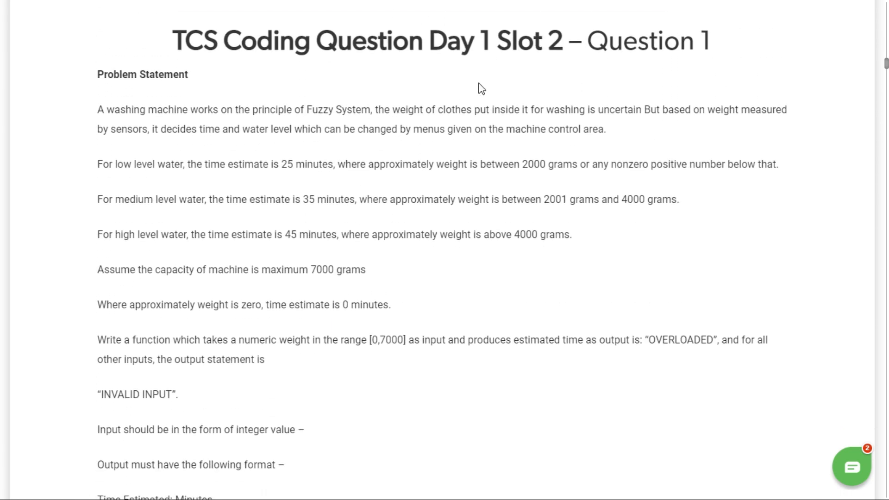
# Highlight the 'Day 1 Slot 2 – Question 1' part of the problem page title
pyautogui.moveTo(430, 40); pyautogui.dragTo(708, 40)
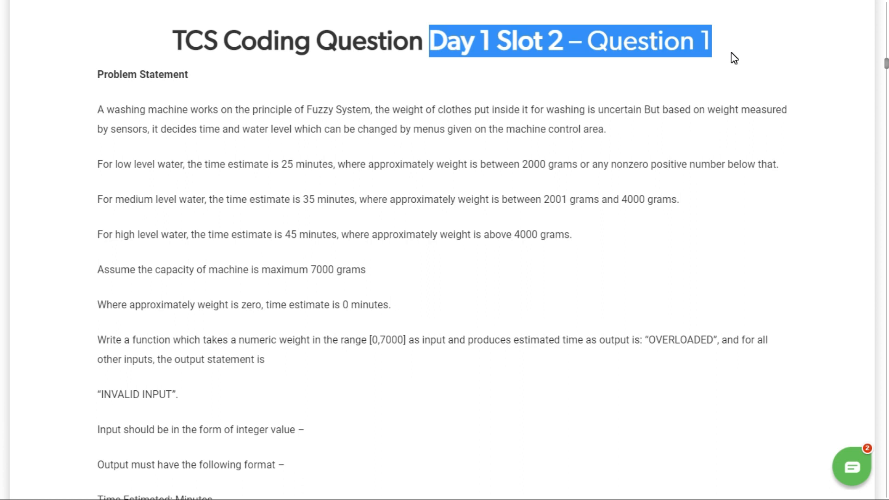
pyautogui.moveTo(503, 213)
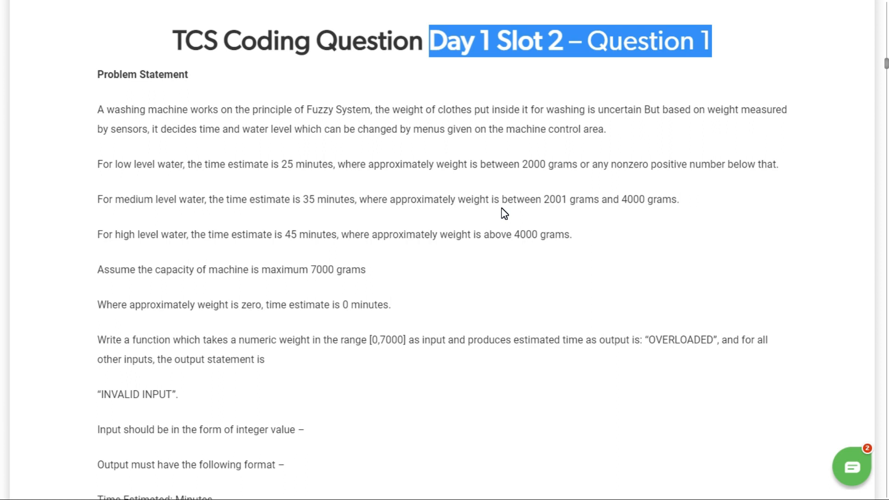